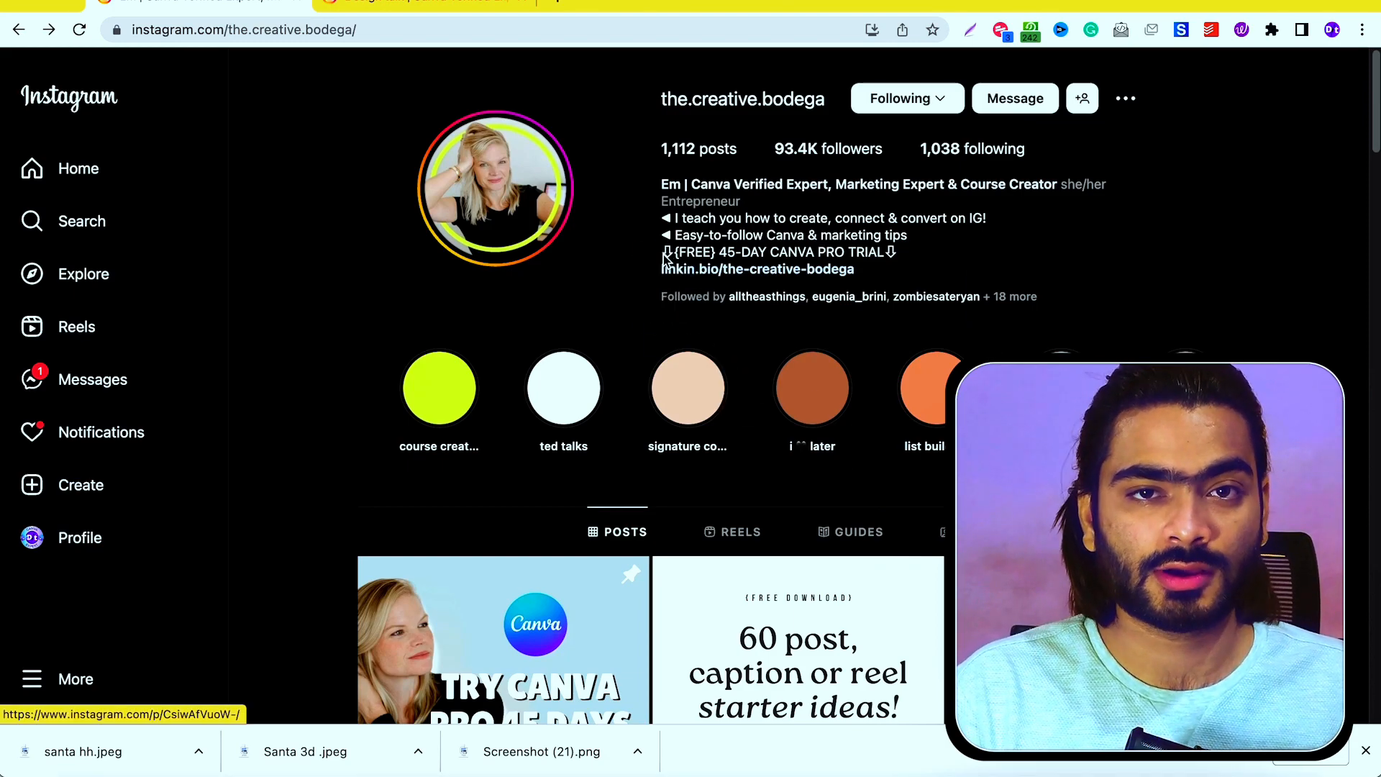
# - Scroll through the creator's Instagram post grid to review their Canva reel covers
pyautogui.scroll(-3)
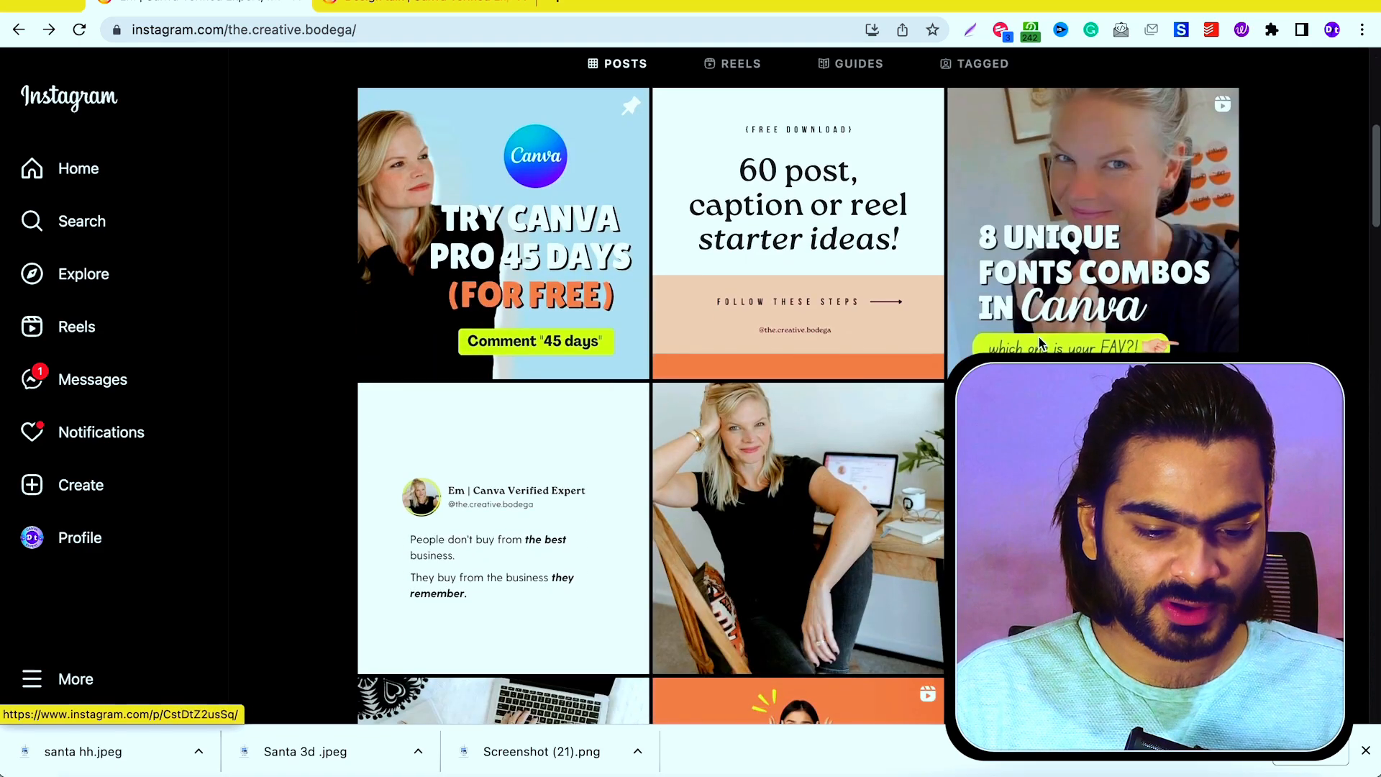
pyautogui.scroll(-3)
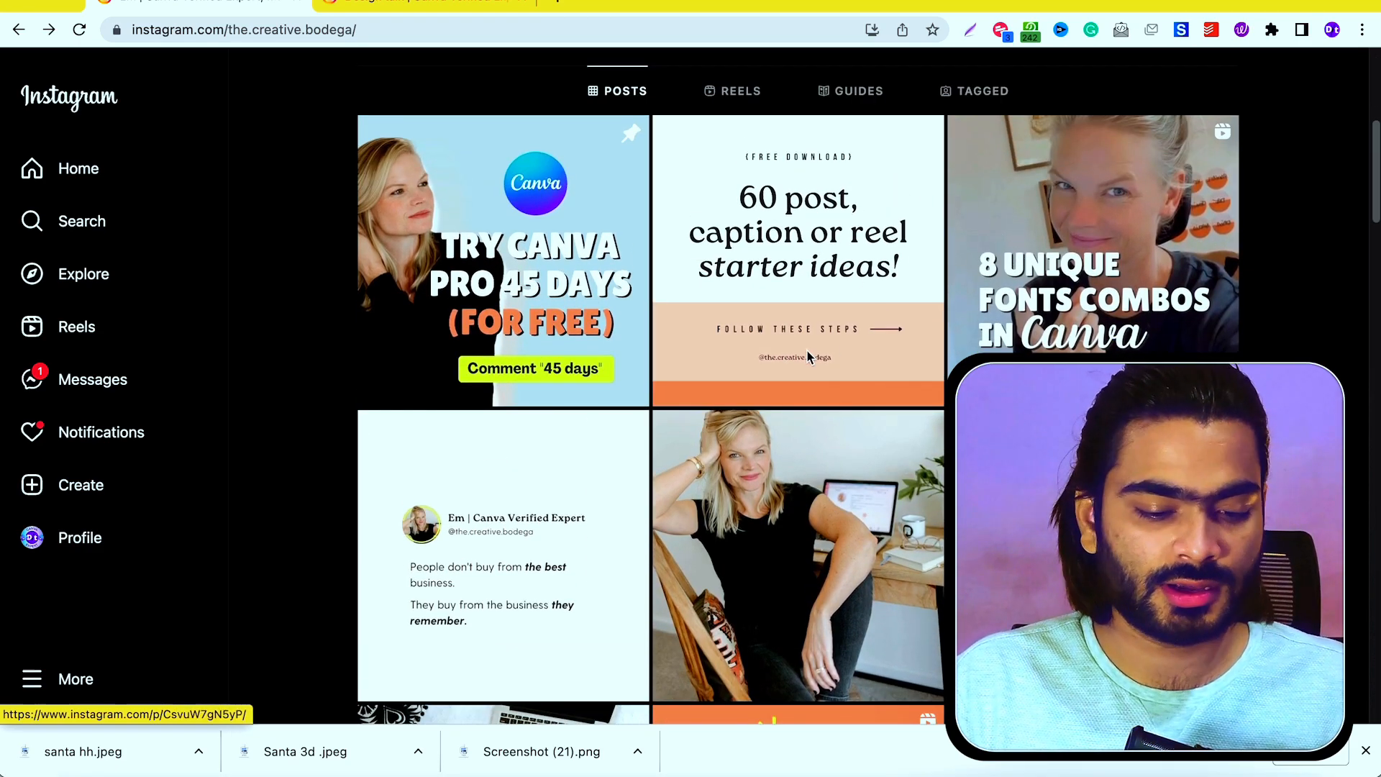
pyautogui.scroll(-3)
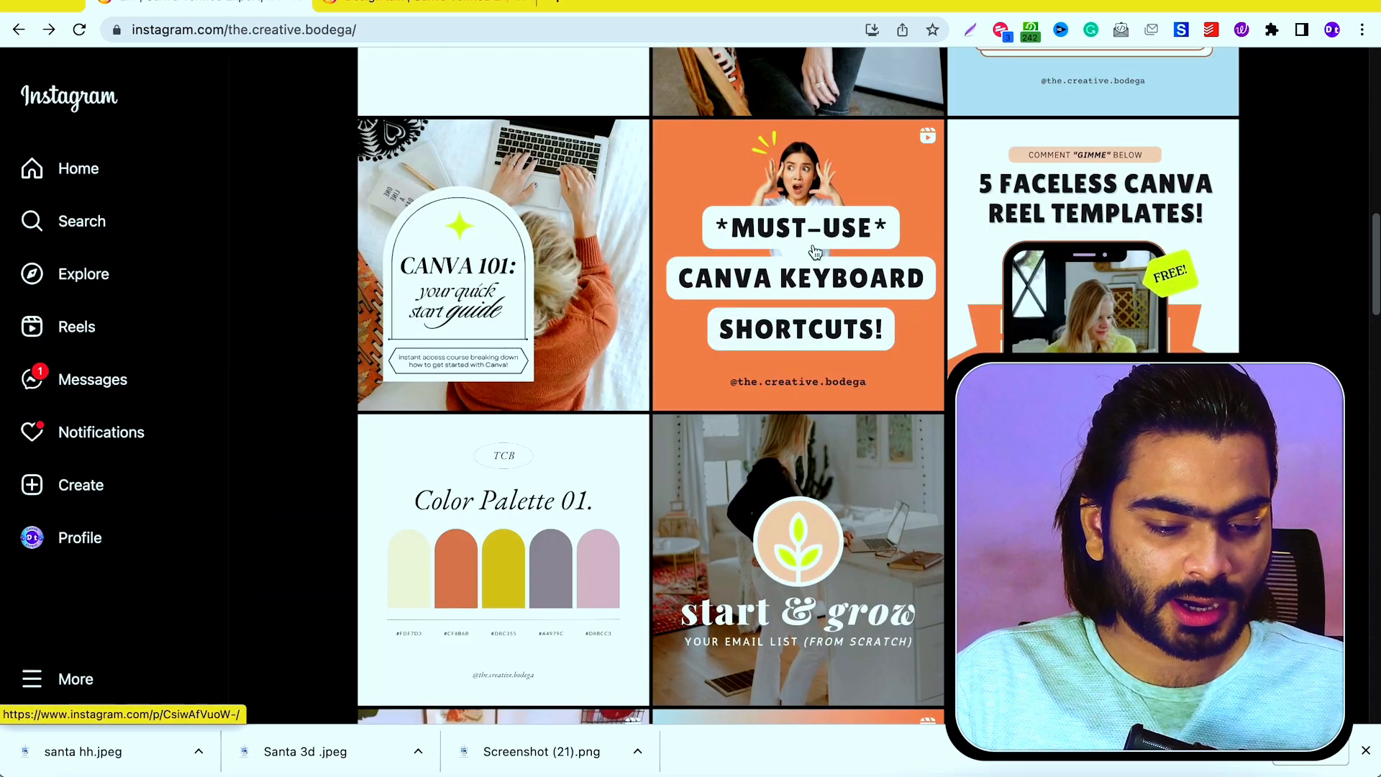
pyautogui.scroll(-3)
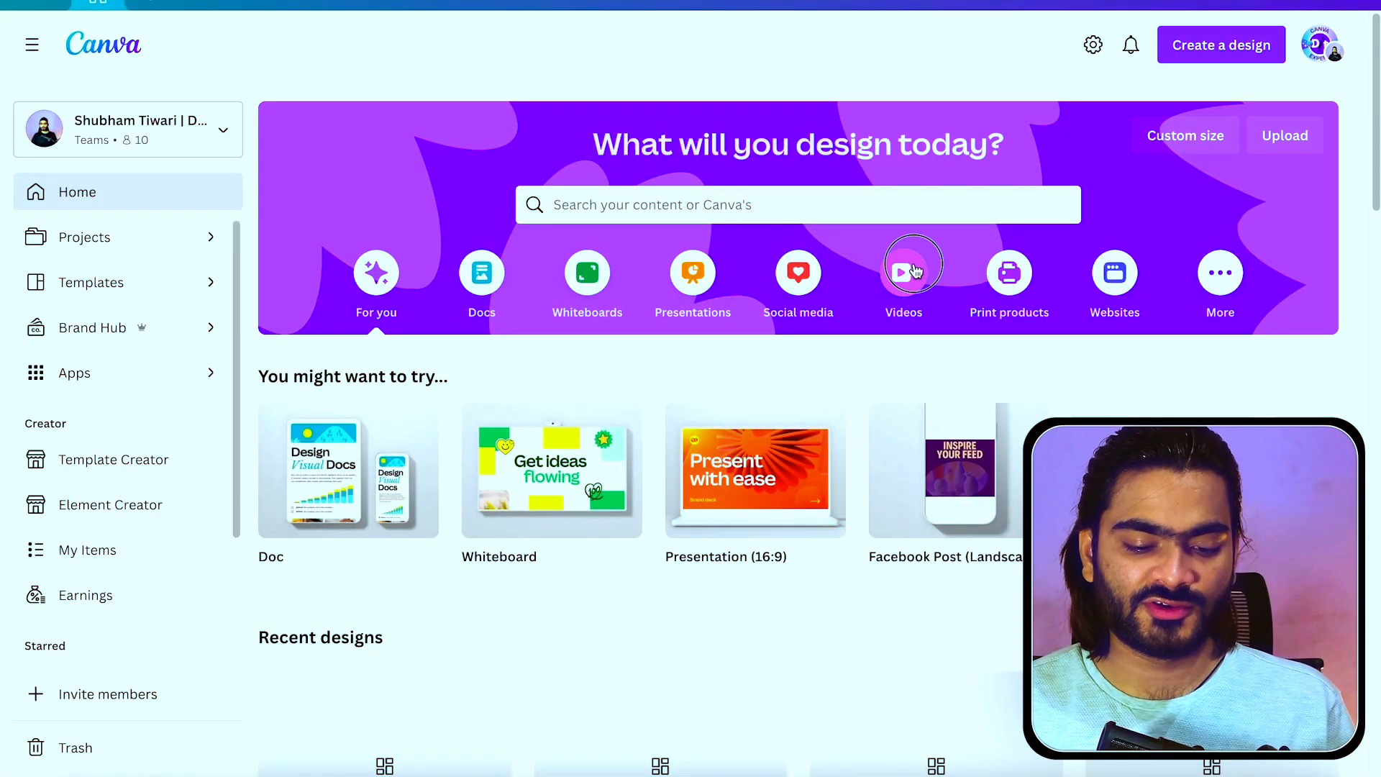
# - Create a new blank Mobile Video design from the Videos category
pyautogui.click(903, 272)
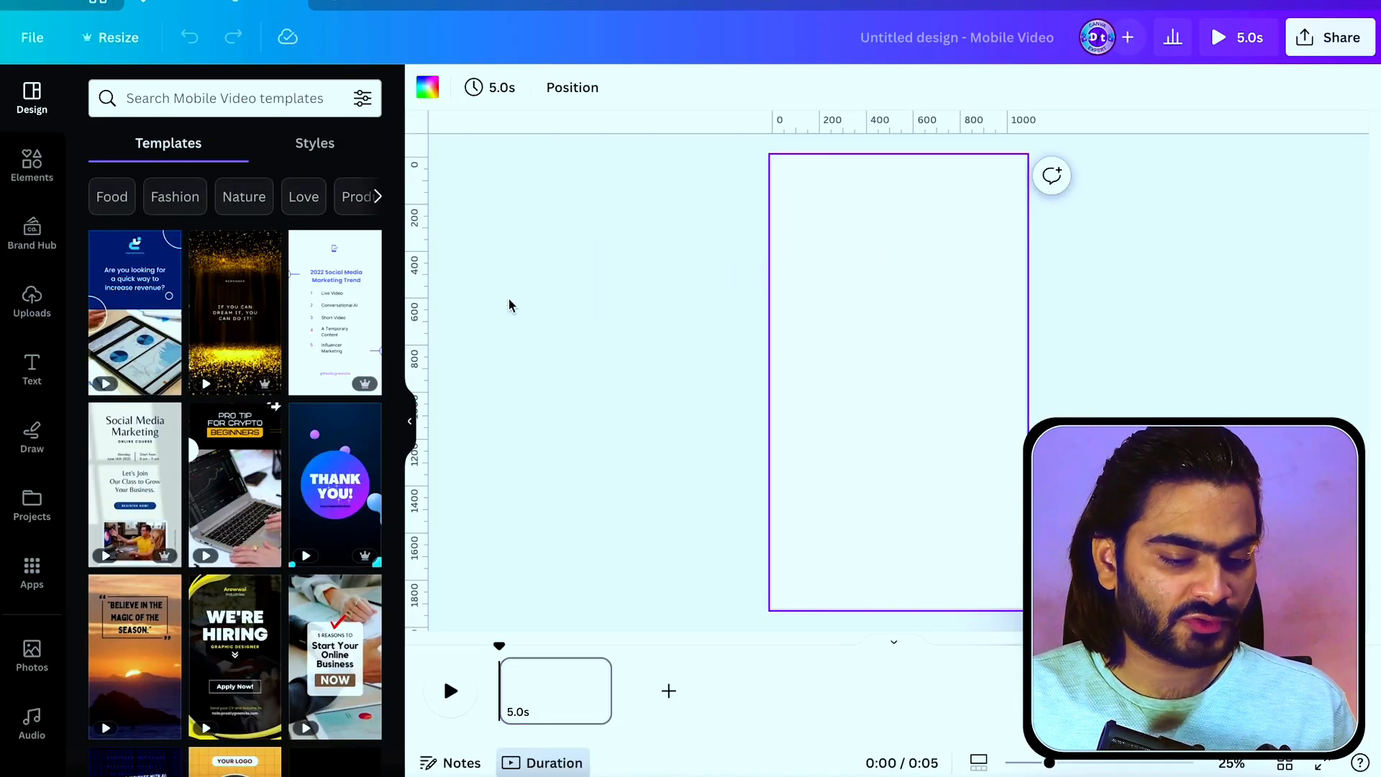
# - Stretch a temporary square into a full-width central band and reach View settings to add guides at its edges
pyautogui.click(32, 166)
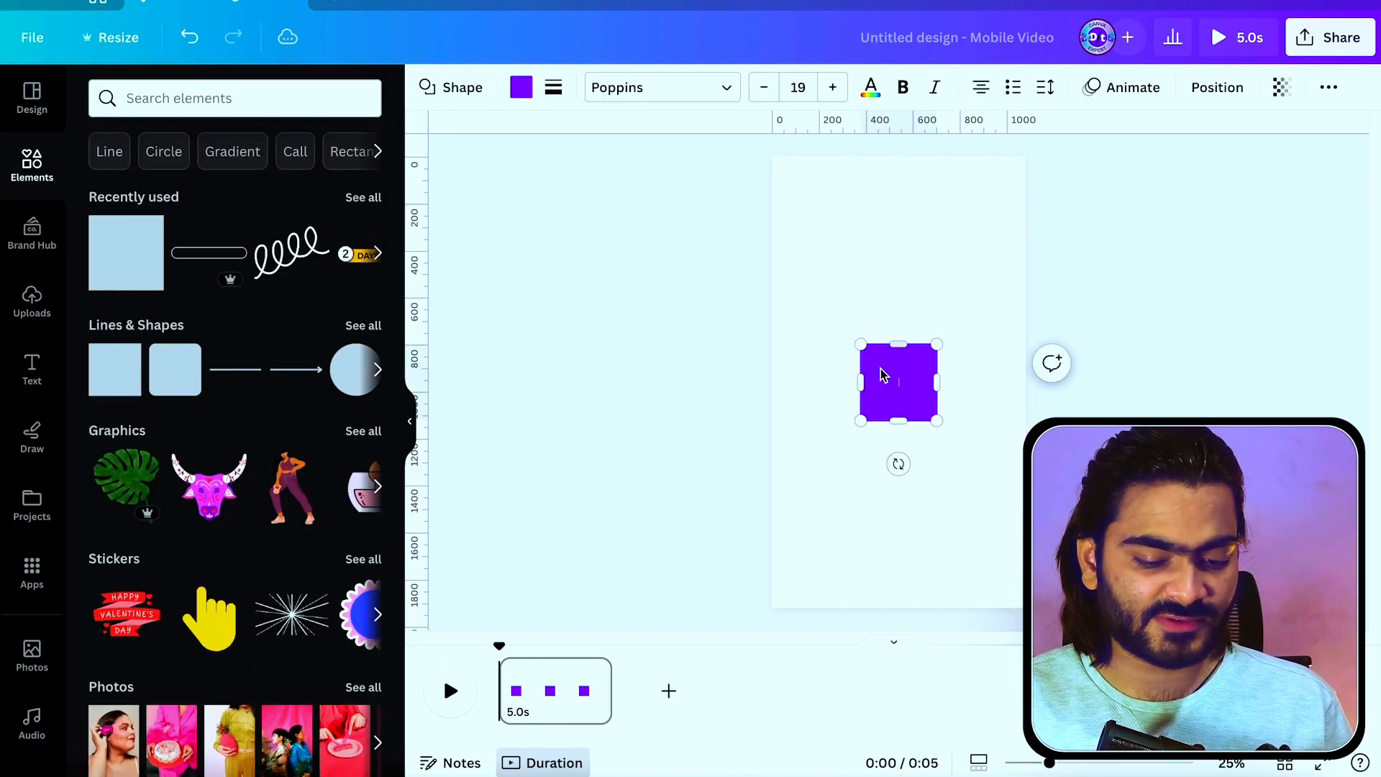
pyautogui.moveTo(897, 383); pyautogui.dragTo(808, 269)
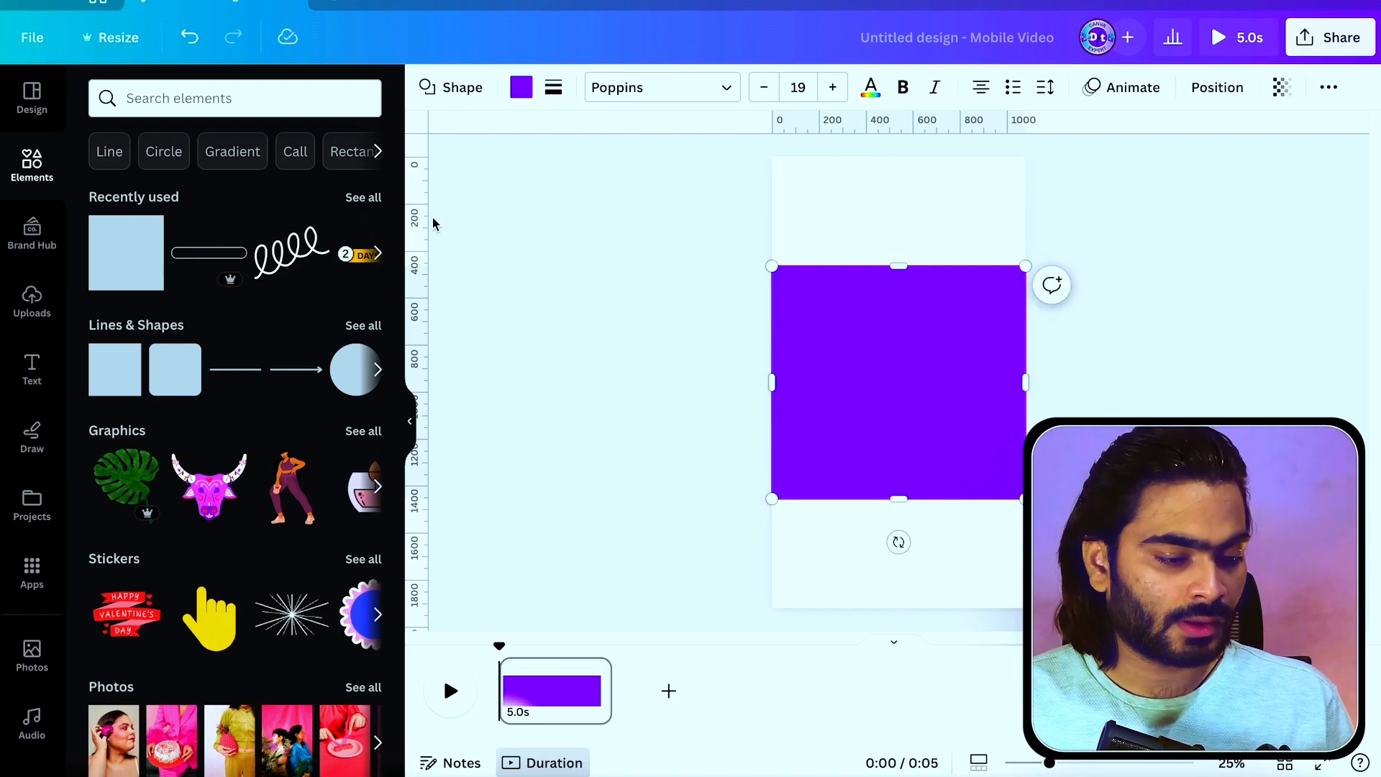
pyautogui.click(32, 37)
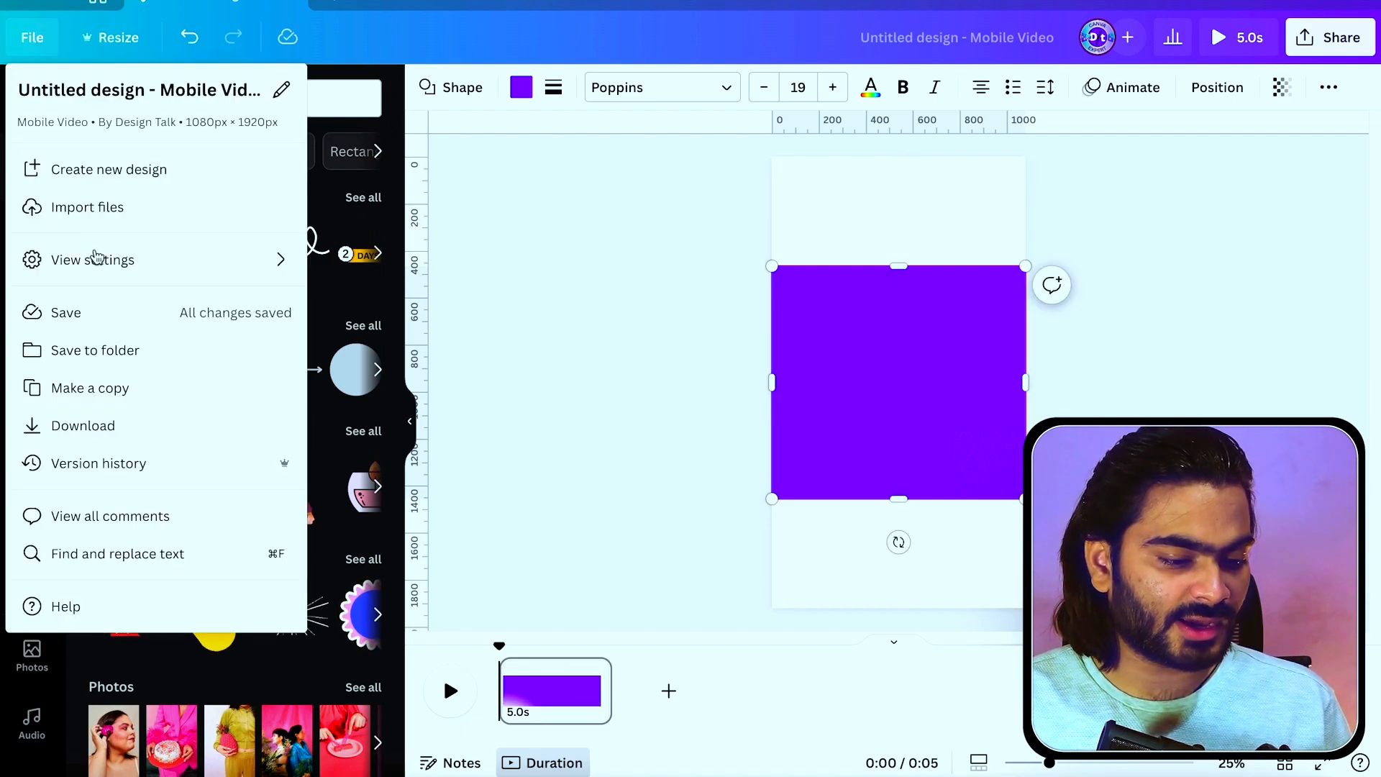
pyautogui.click(92, 258)
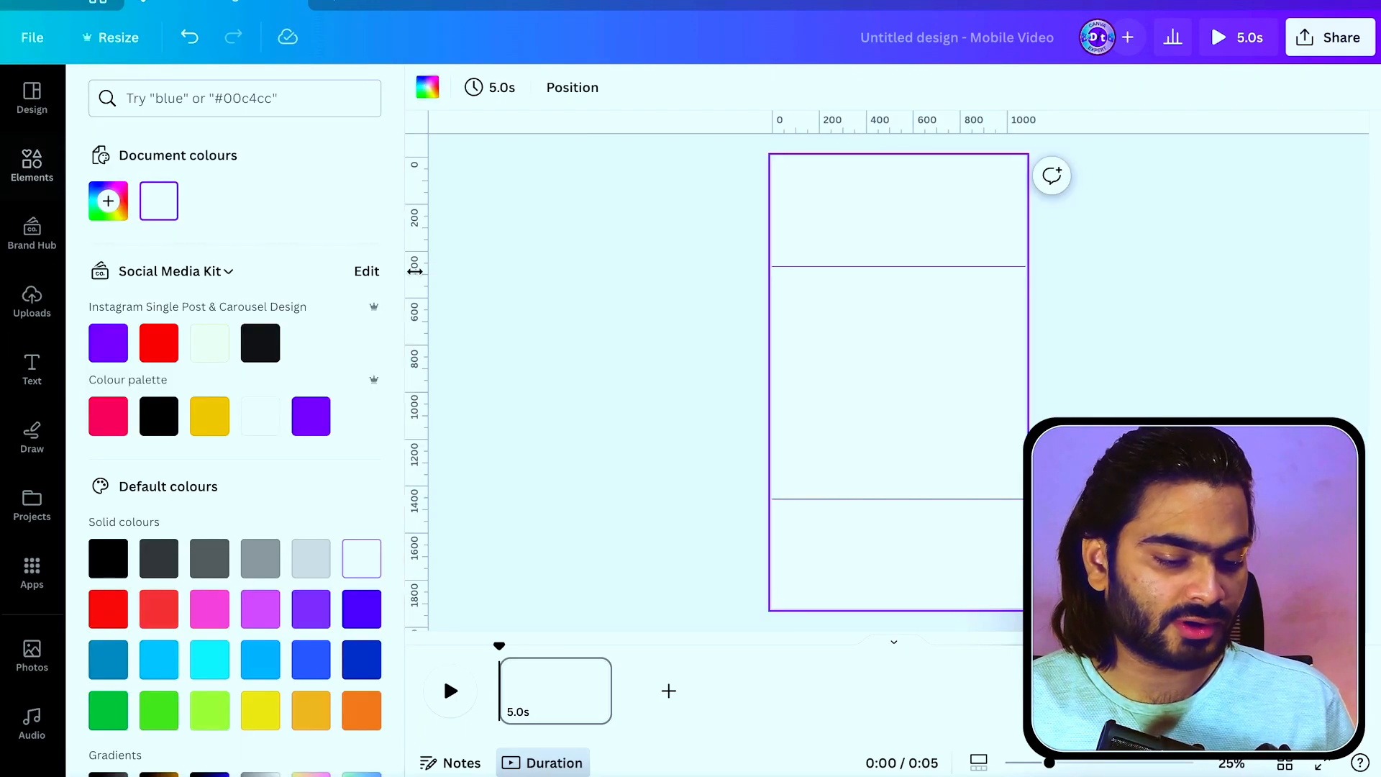
# - Fill the page background purple and add a heading reading 'How To Design'
pyautogui.click(107, 342)
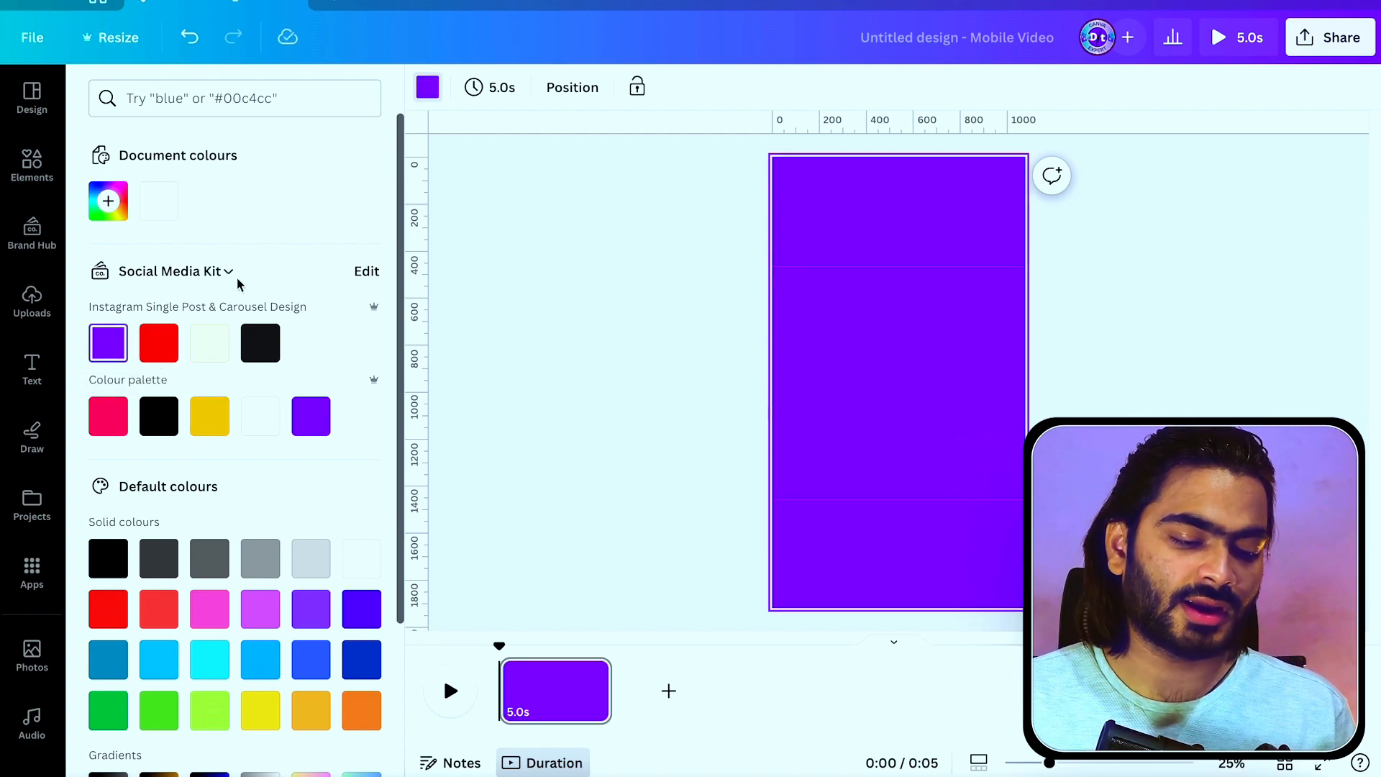
pyautogui.click(31, 166)
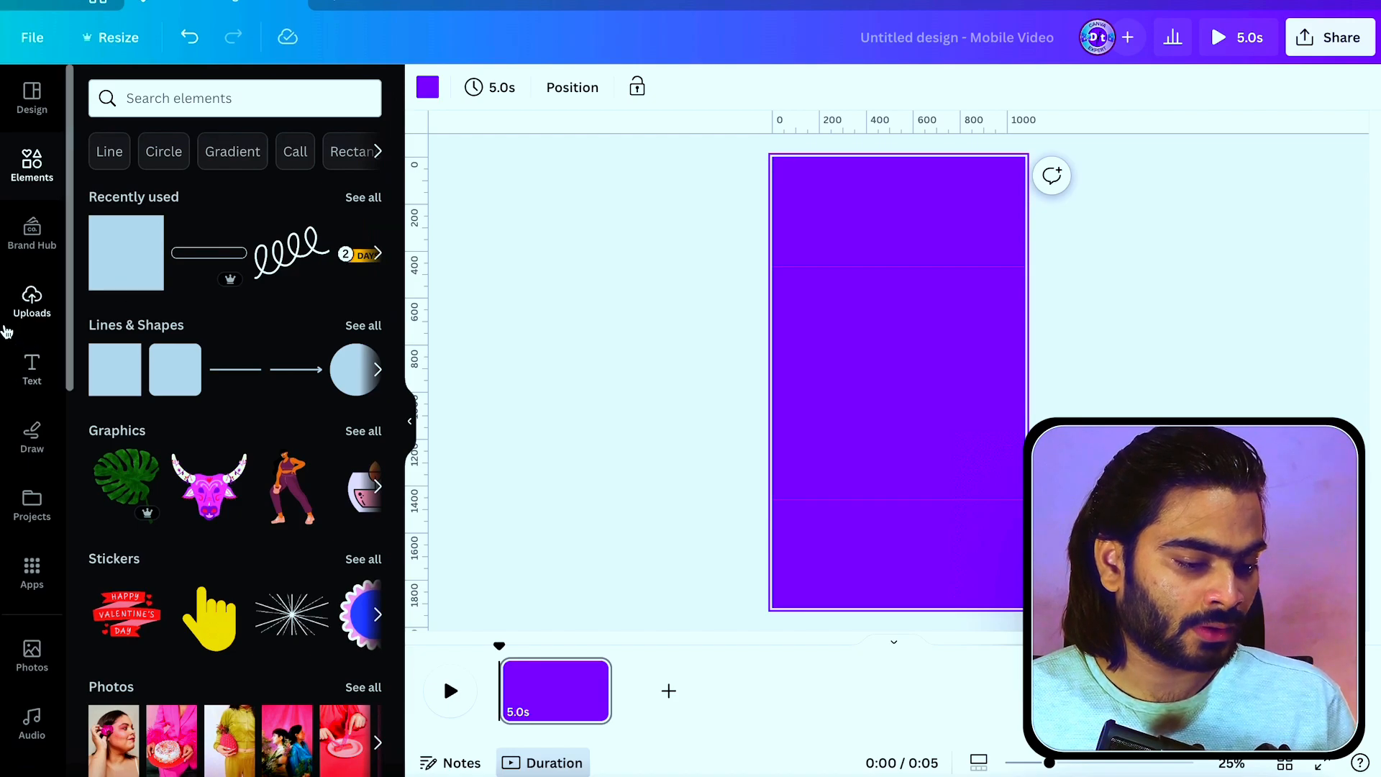
pyautogui.click(32, 367)
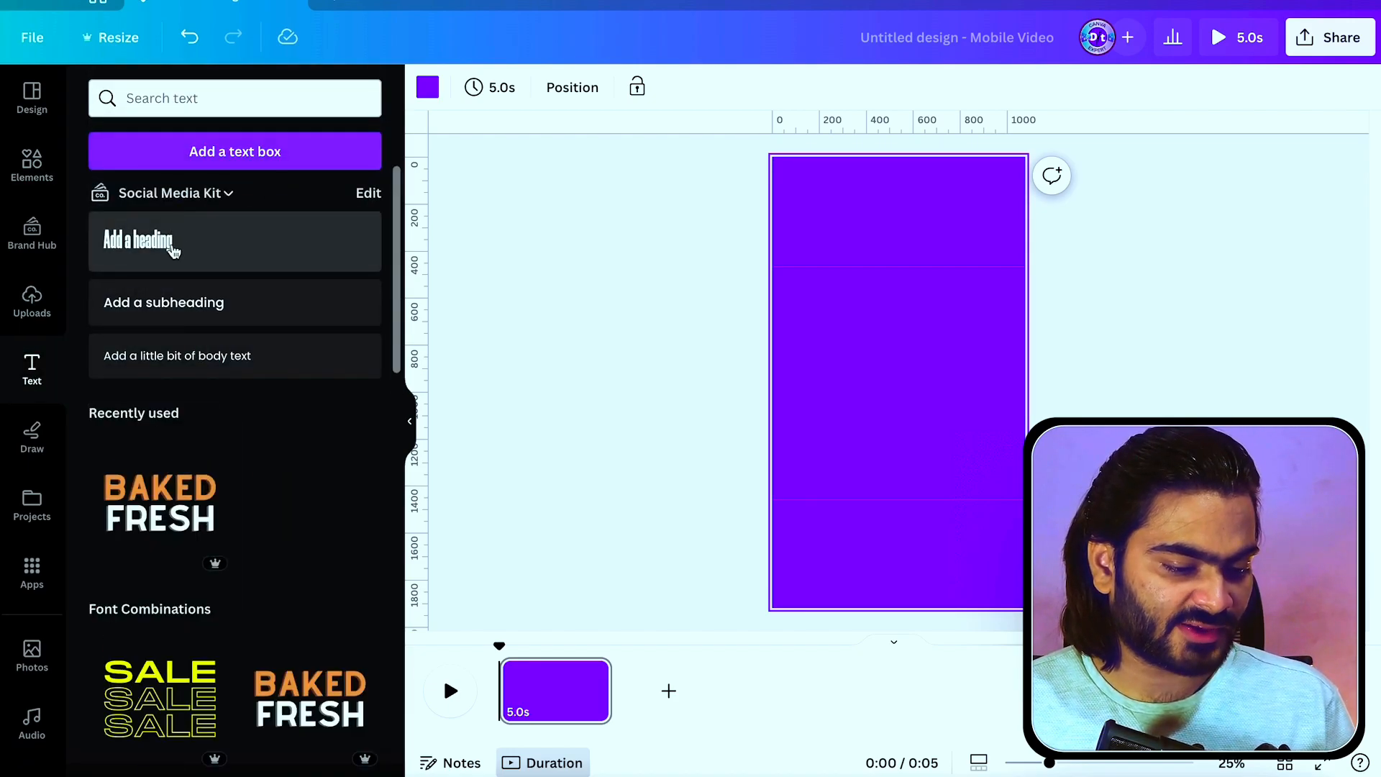
pyautogui.click(138, 241)
pyautogui.write('How to')
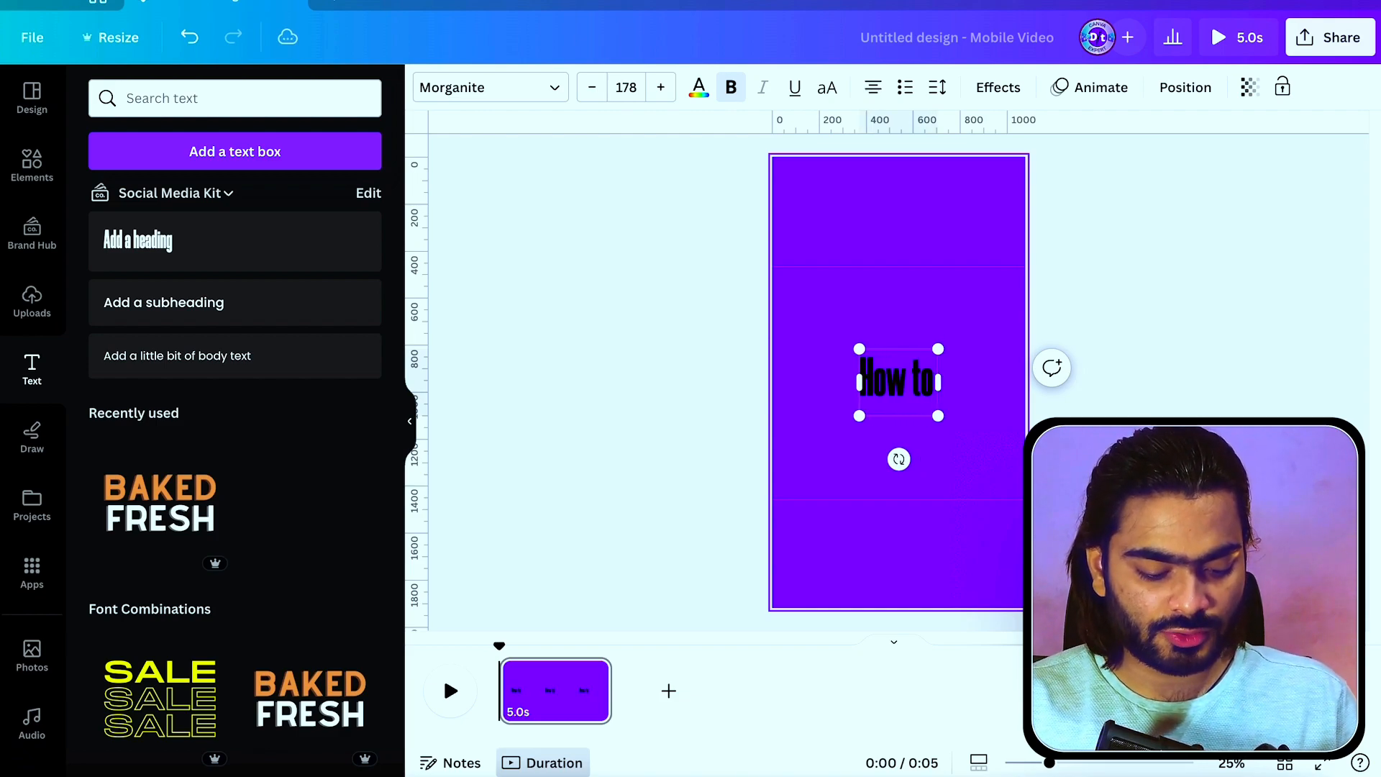
pyautogui.write('design')
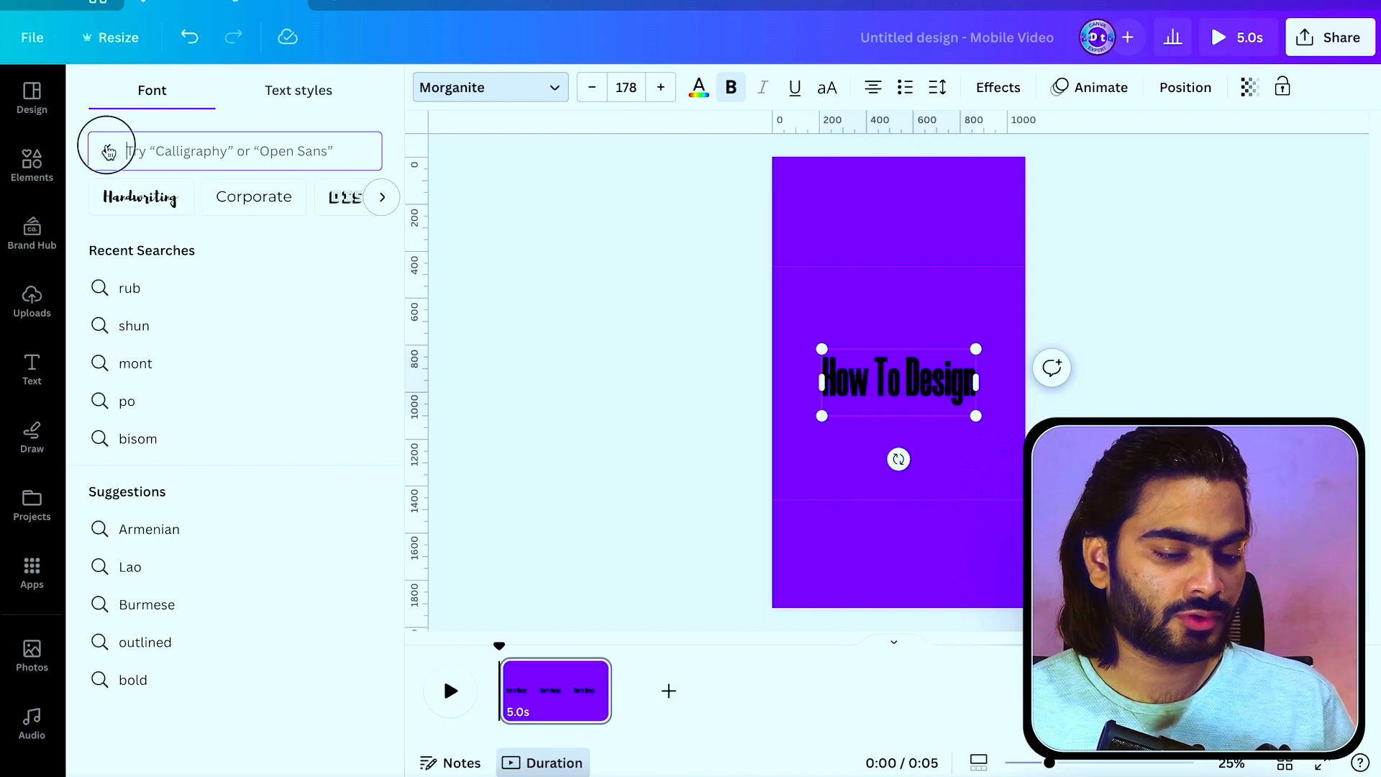
# - Set the heading in Montserrat Extra-Bold on one line, higher up, ready for a yellow Background effect
pyautogui.click(176, 340)
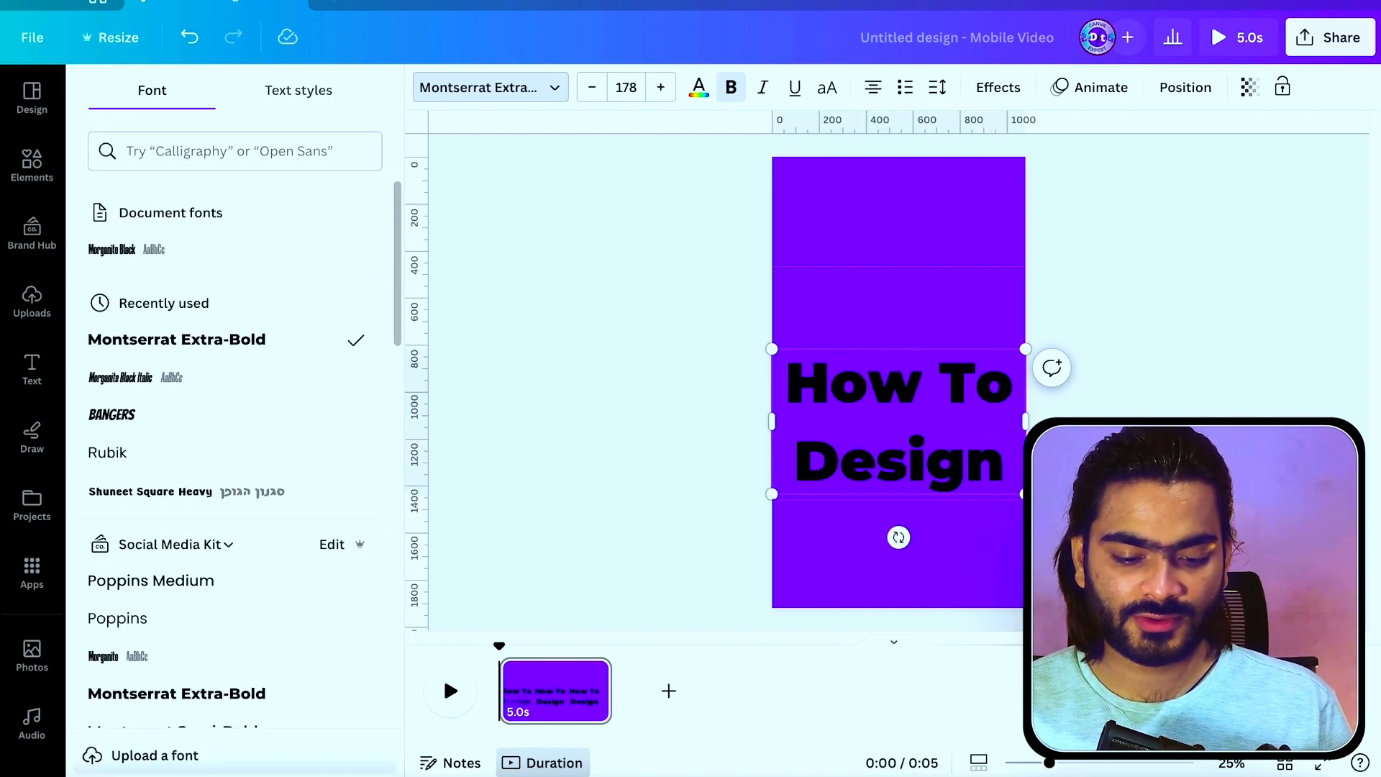
pyautogui.moveTo(1024, 493); pyautogui.dragTo(990, 380)
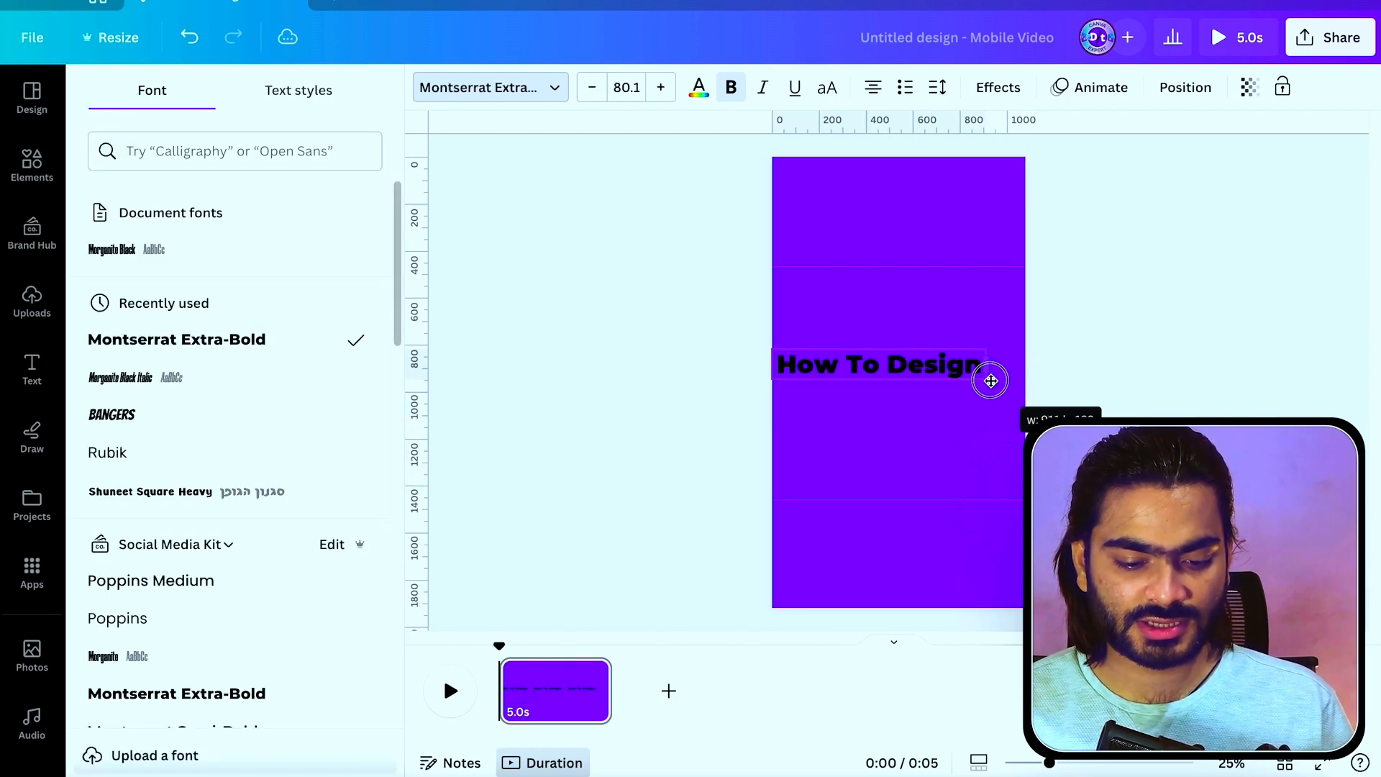
pyautogui.moveTo(989, 380); pyautogui.dragTo(919, 391)
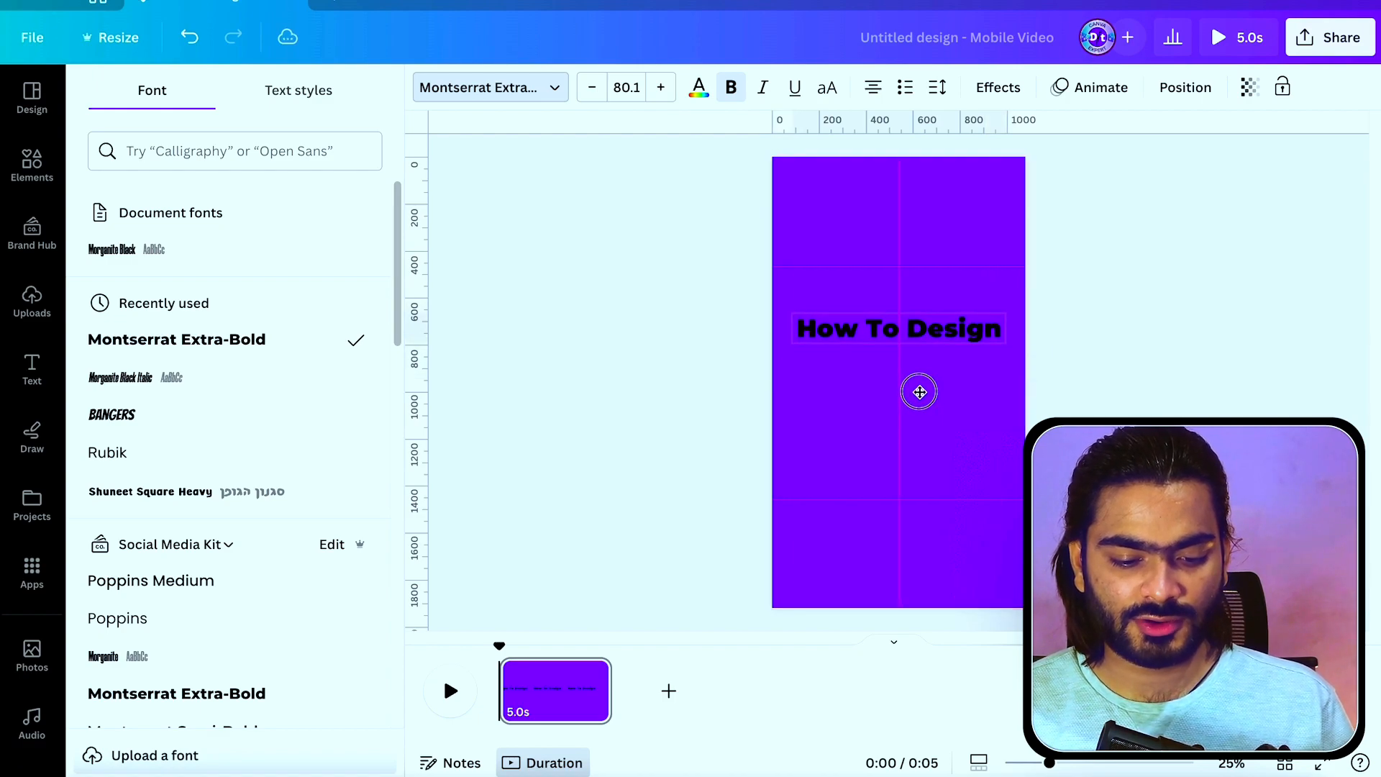
pyautogui.click(997, 88)
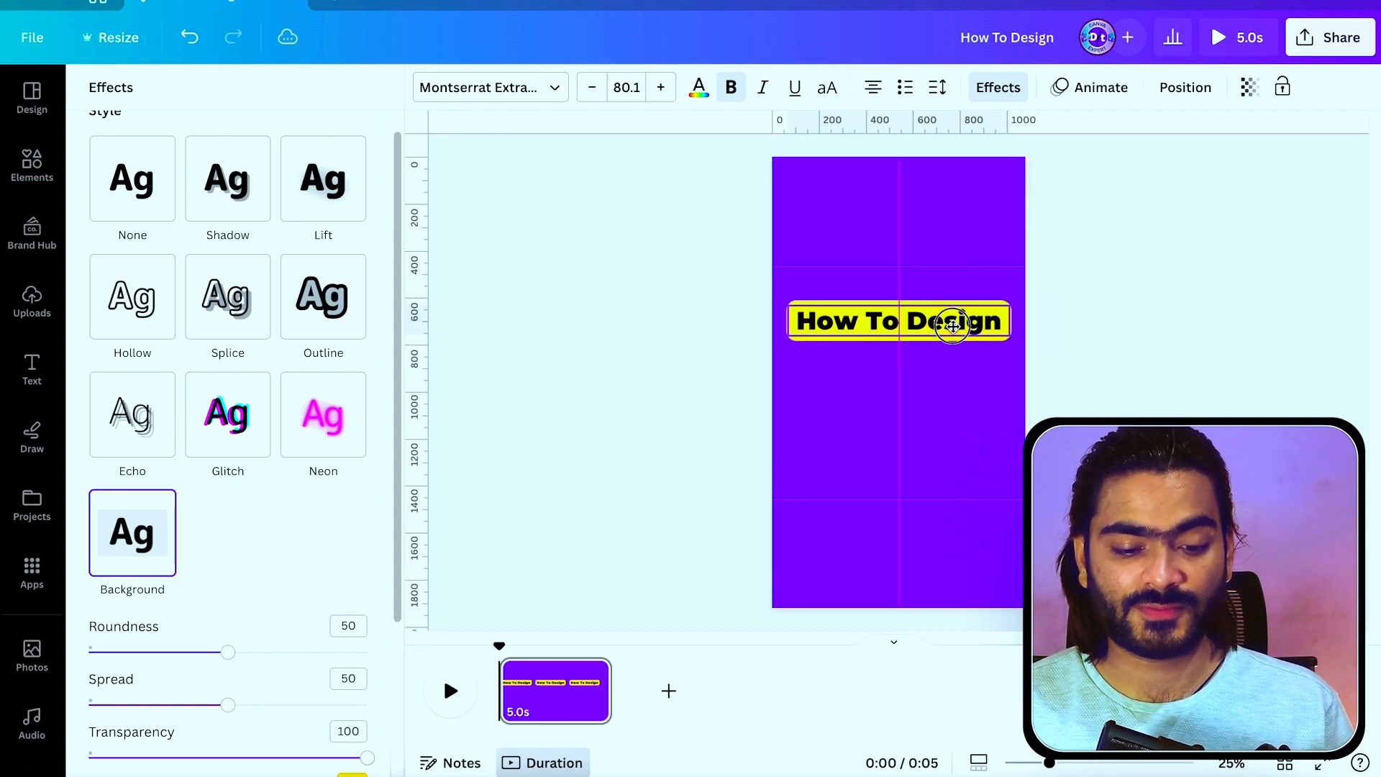
# - Duplicate the heading into two more yellow-backed lines reading 'Reel Cover' and 'In Canva Just'
pyautogui.click(31, 367)
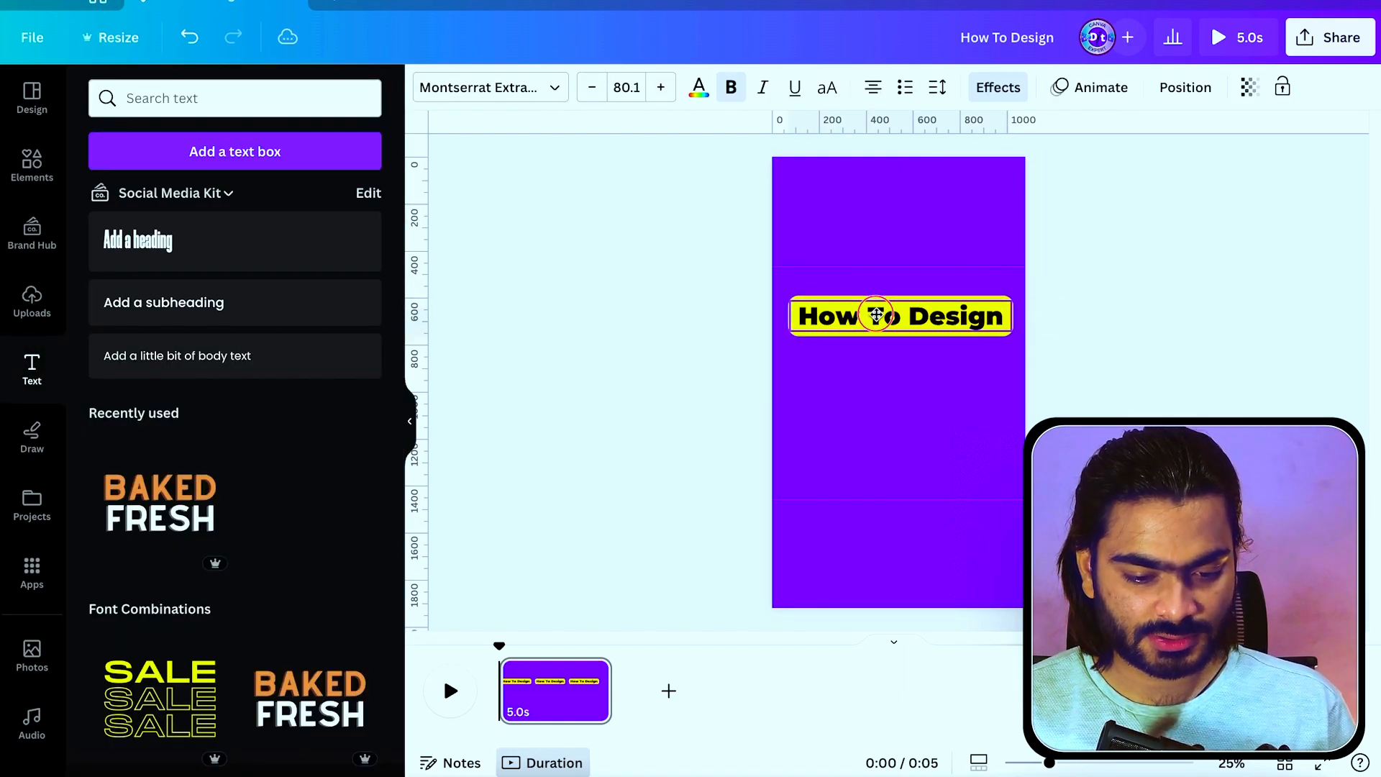
pyautogui.moveTo(897, 315); pyautogui.dragTo(898, 352)
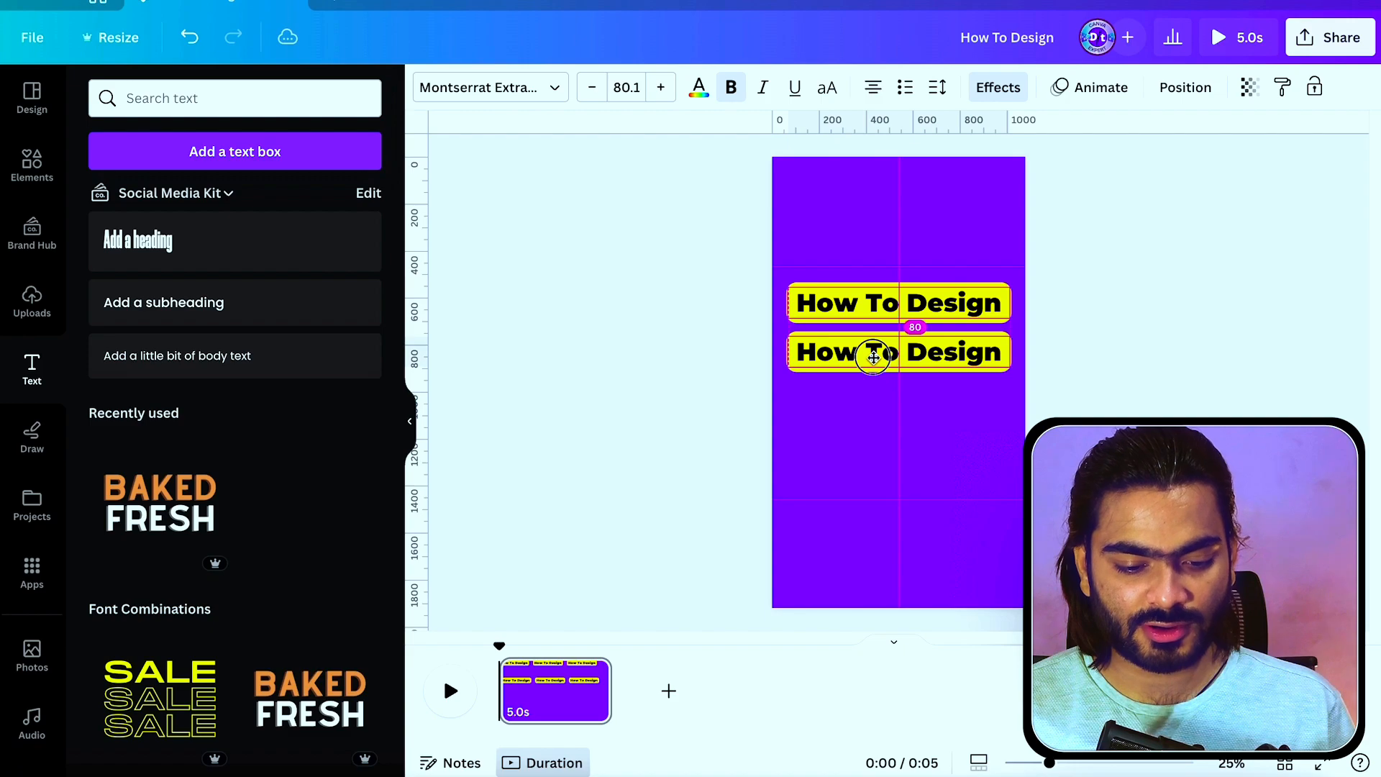
pyautogui.click(897, 352)
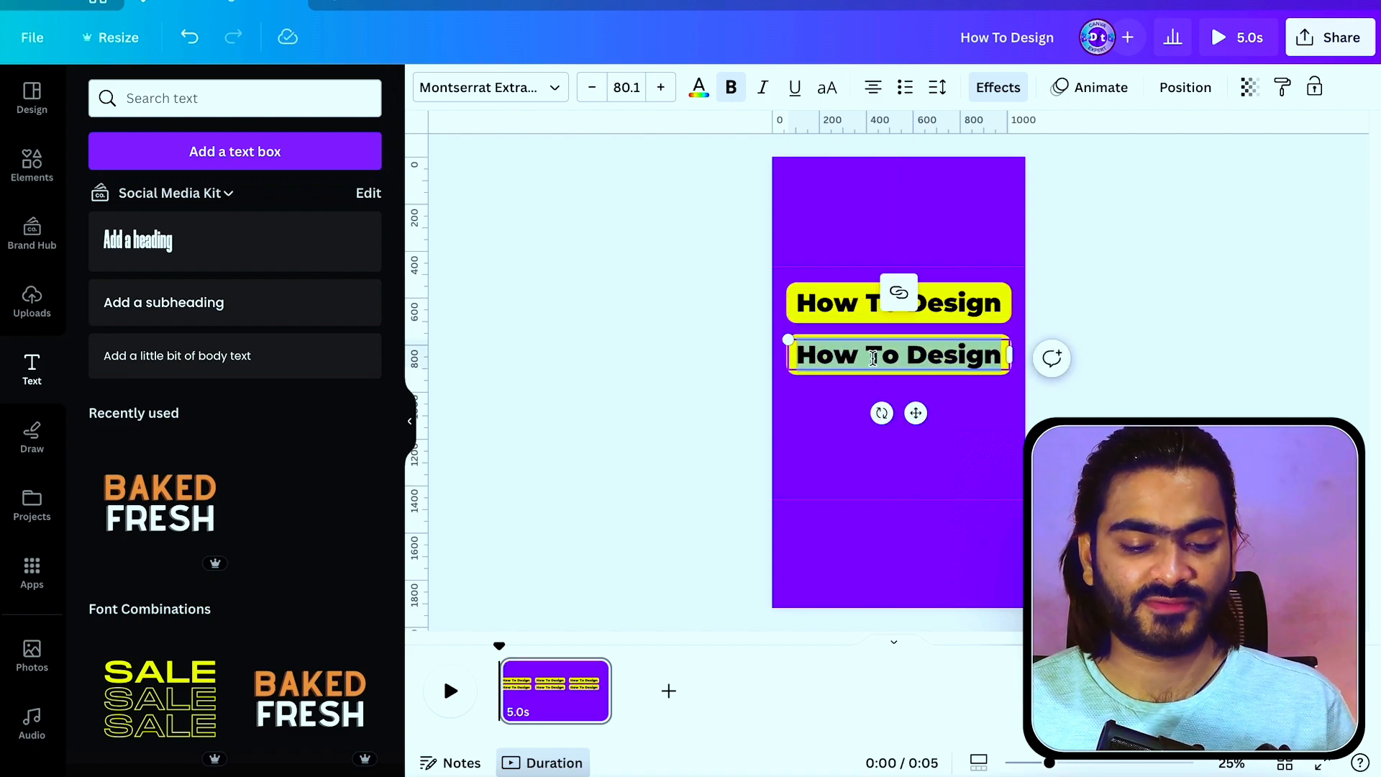
pyautogui.write('Reel Civer')
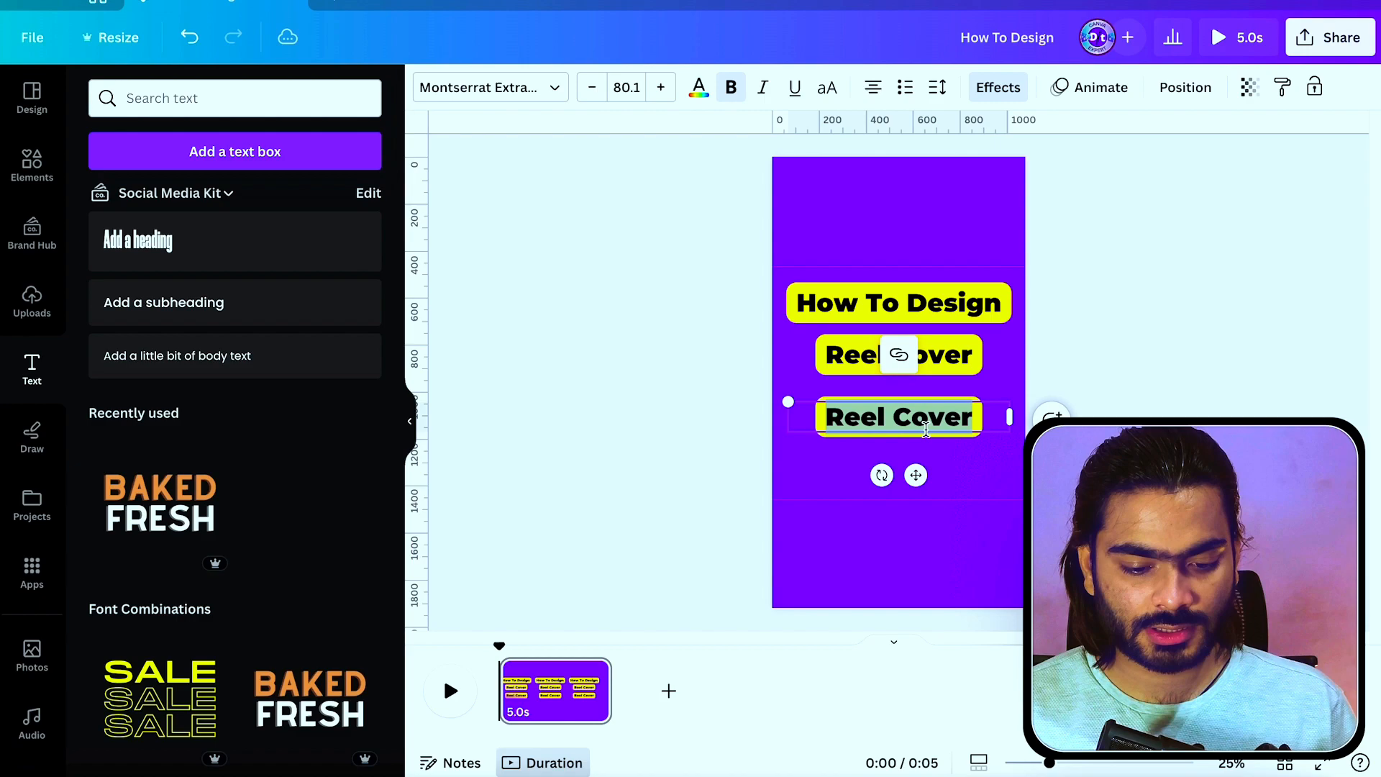
pyautogui.write('In Canva')
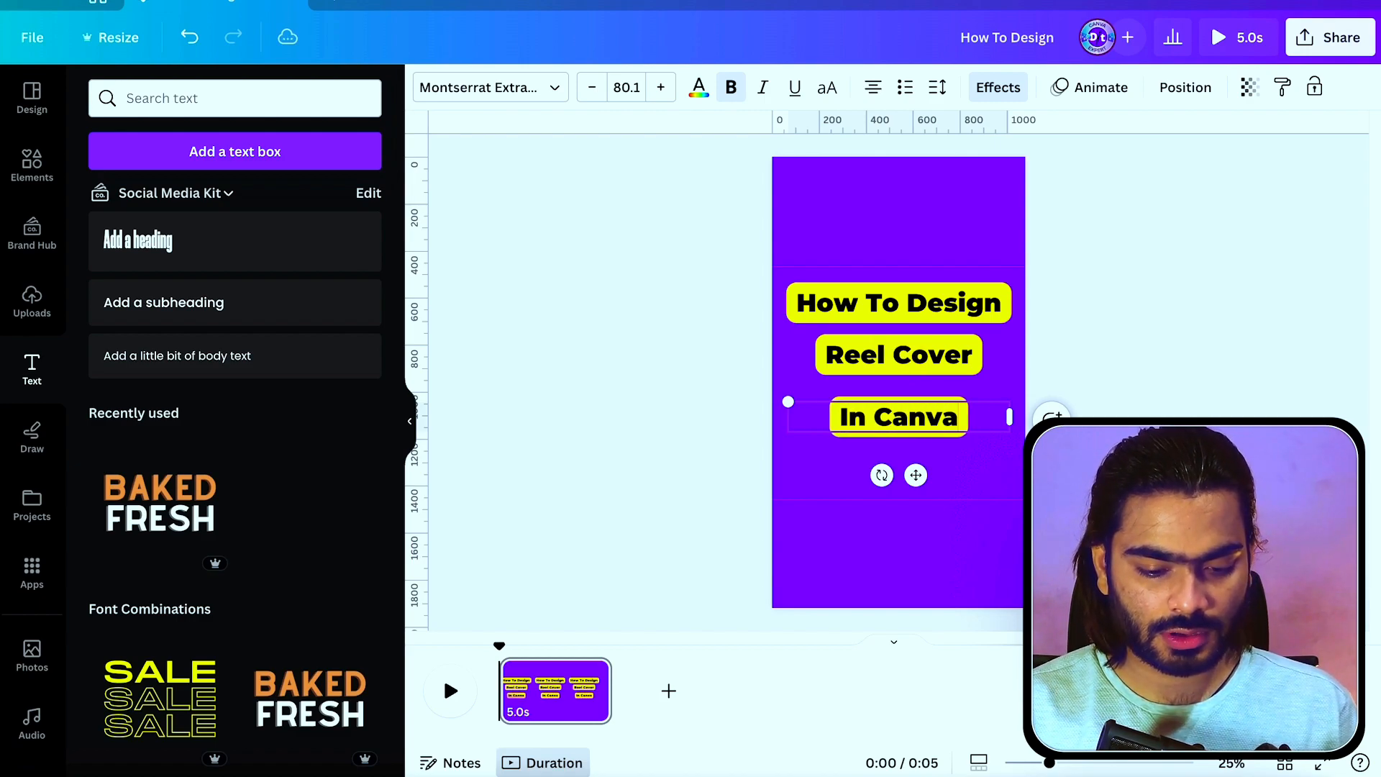
pyautogui.write('Just')
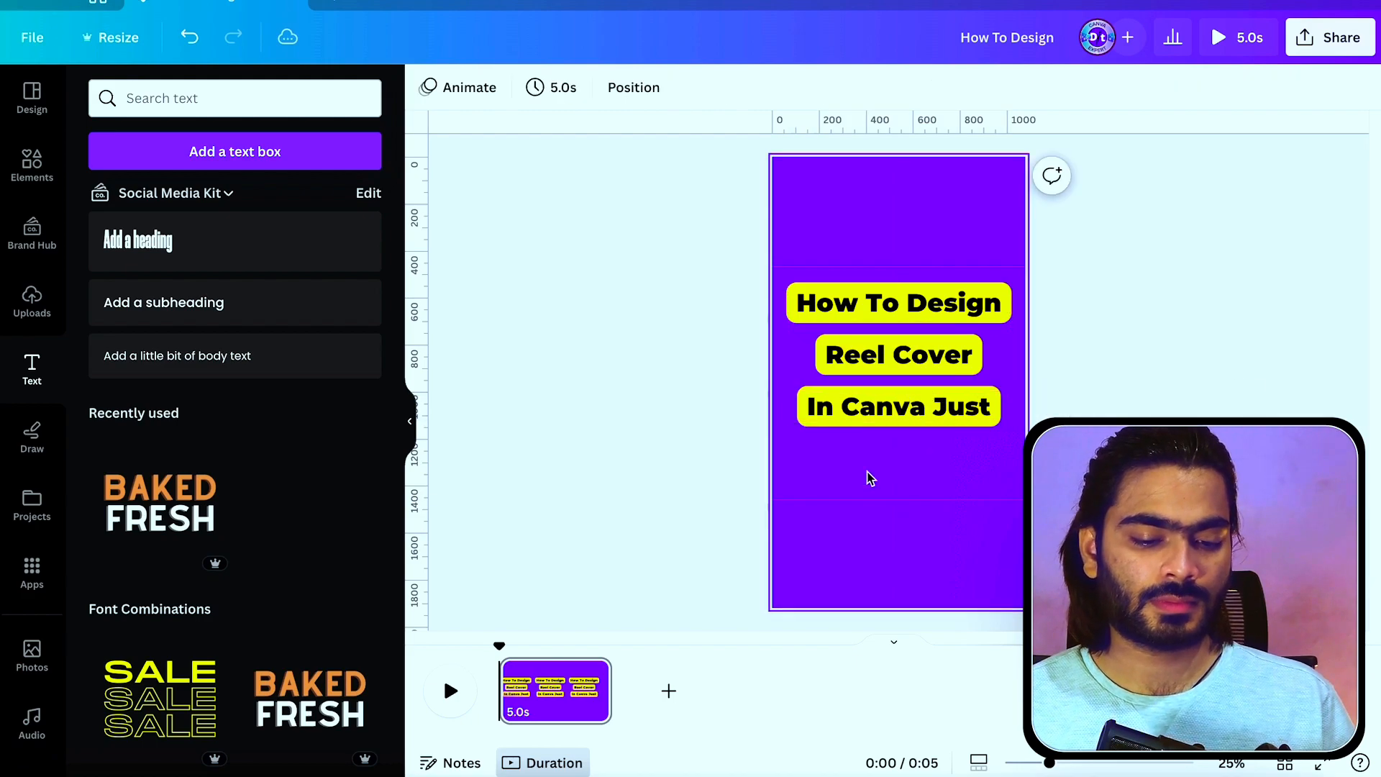
pyautogui.click(32, 165)
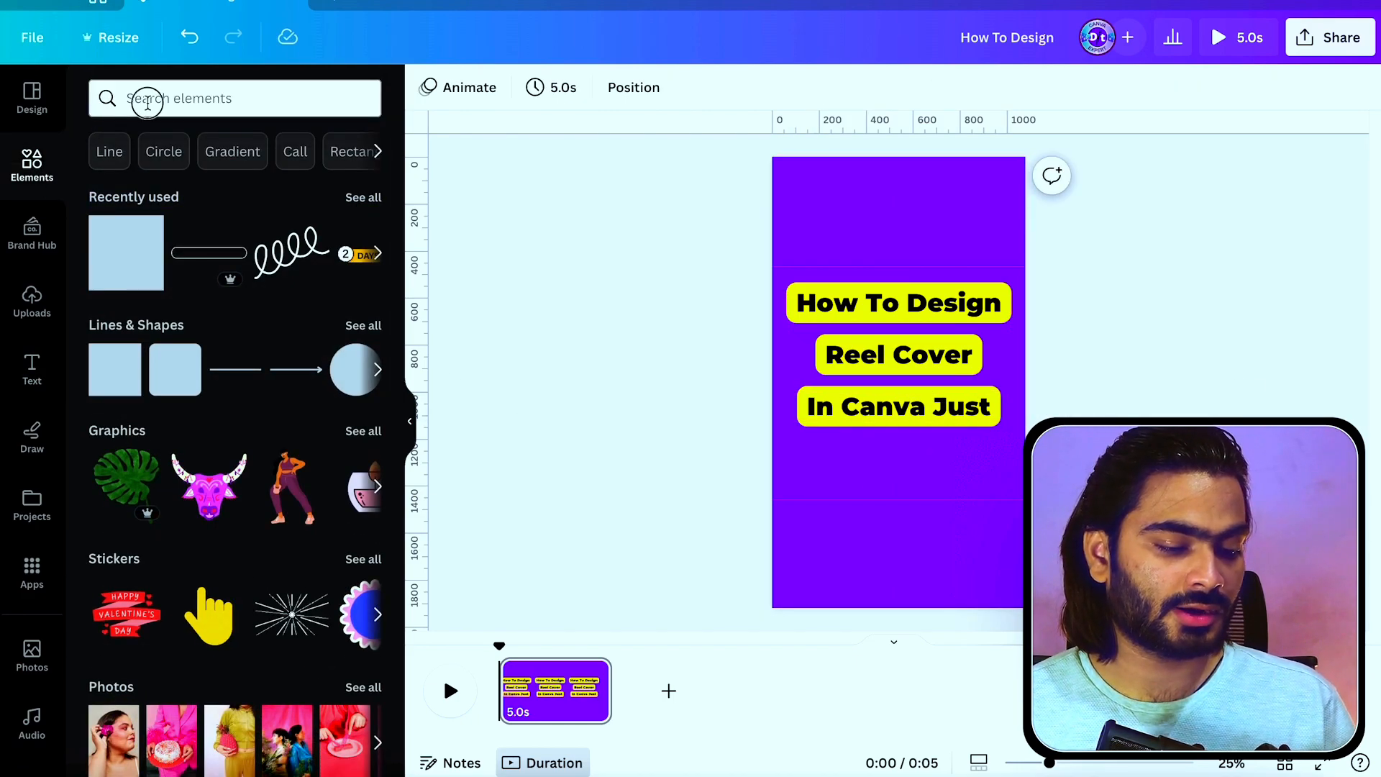
# - Find a 5-minute timer graphic, insert it below the headline and recolour it yellow
pyautogui.write('5')
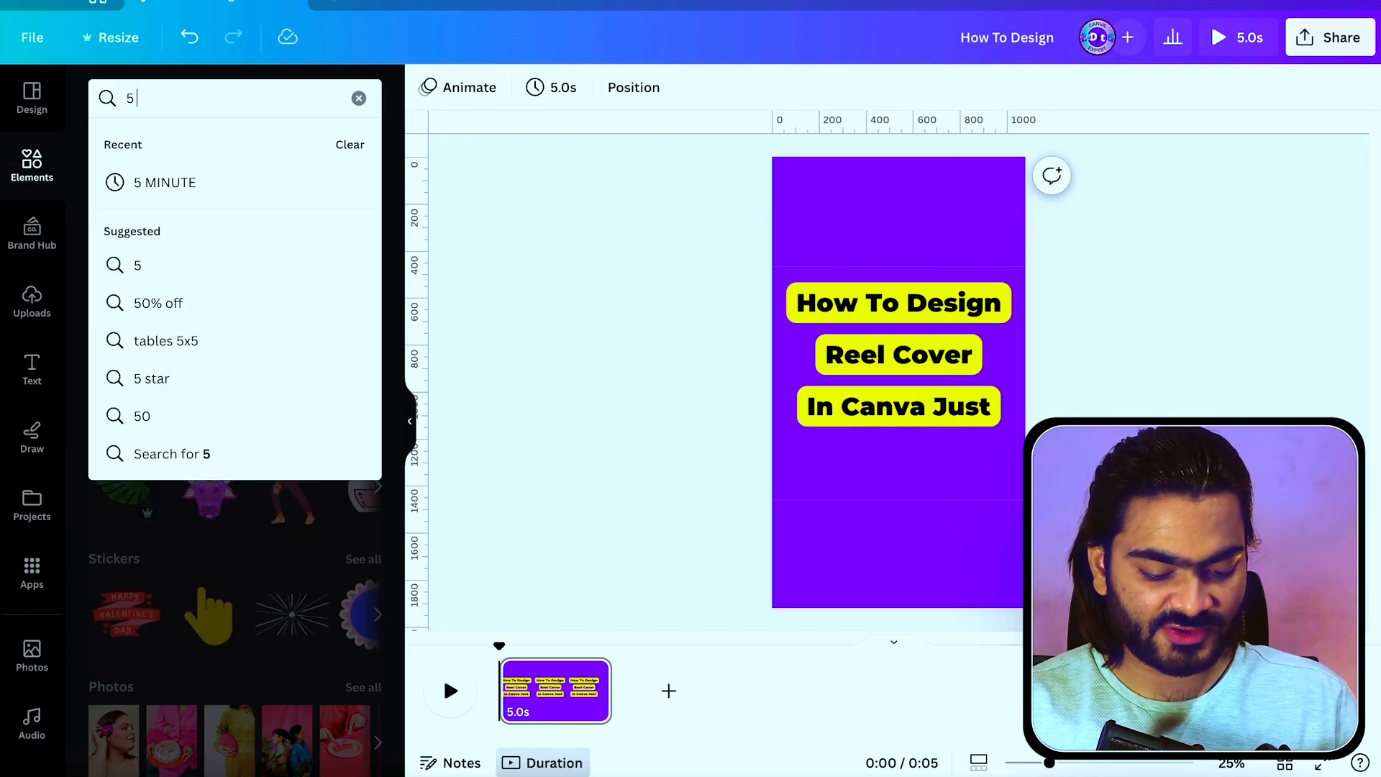
pyautogui.click(161, 183)
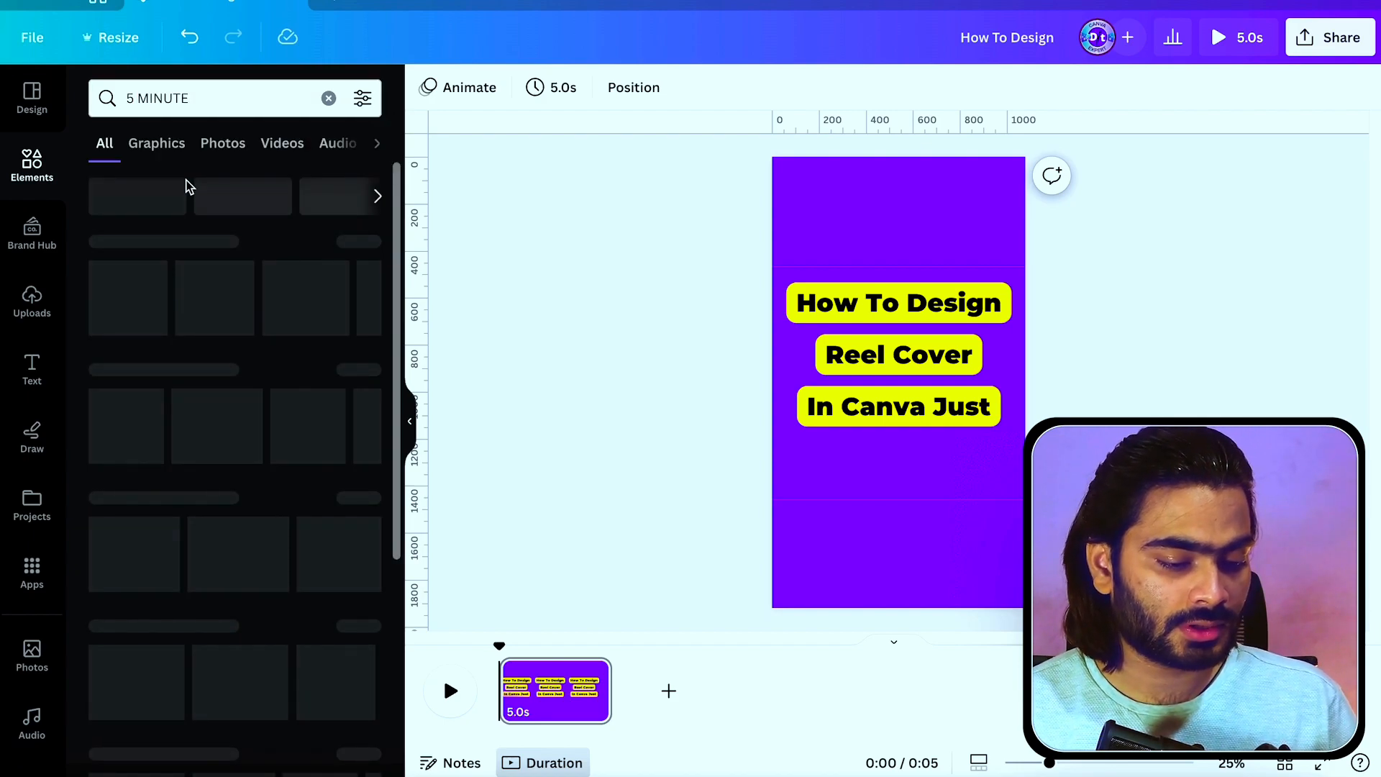
pyautogui.click(157, 142)
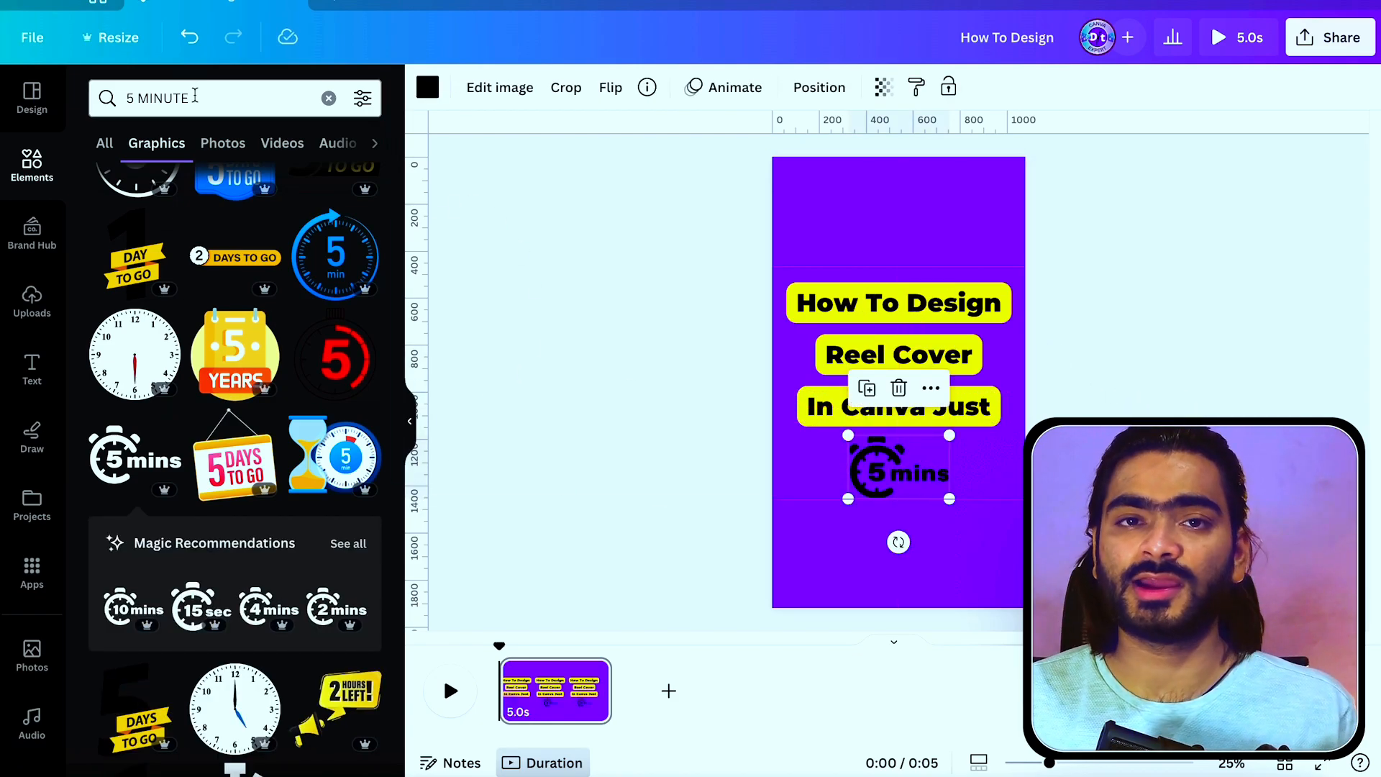
pyautogui.click(427, 86)
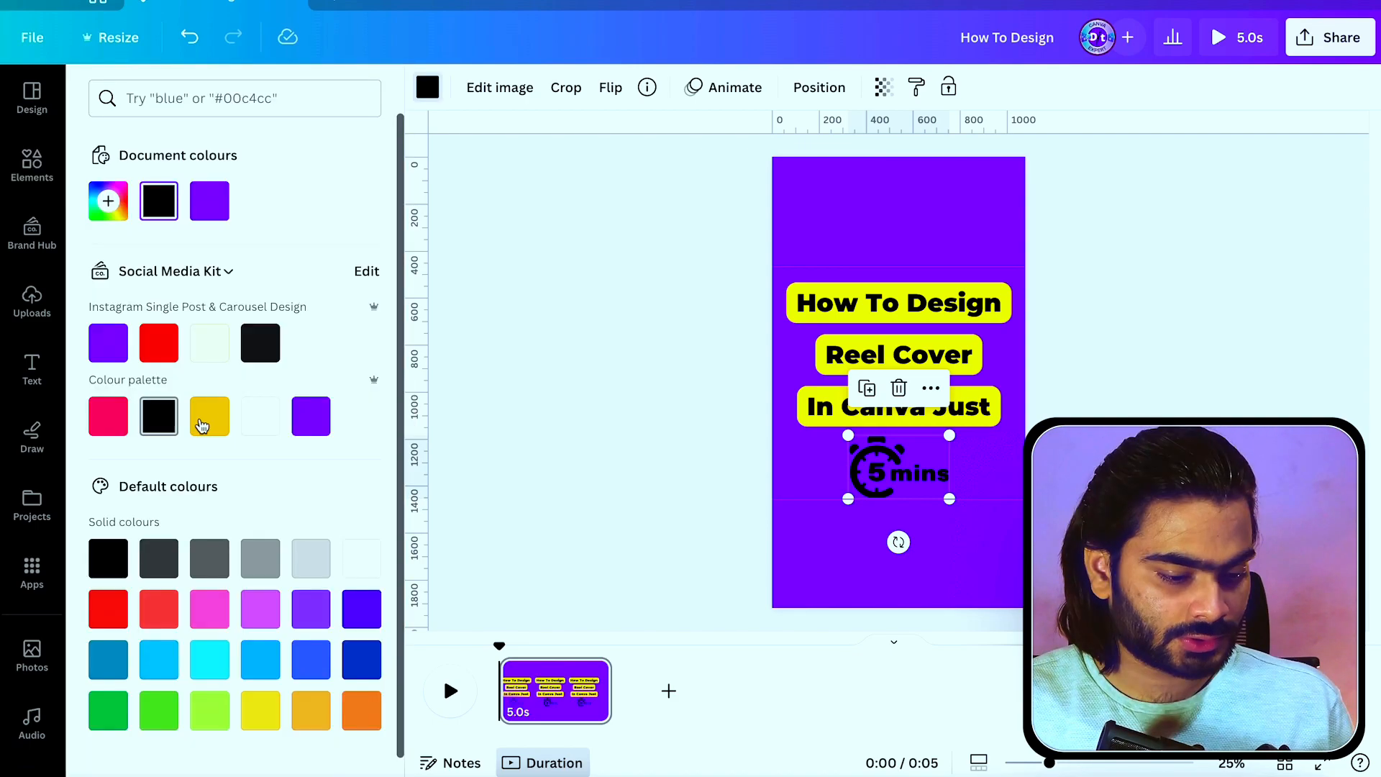
pyautogui.click(108, 202)
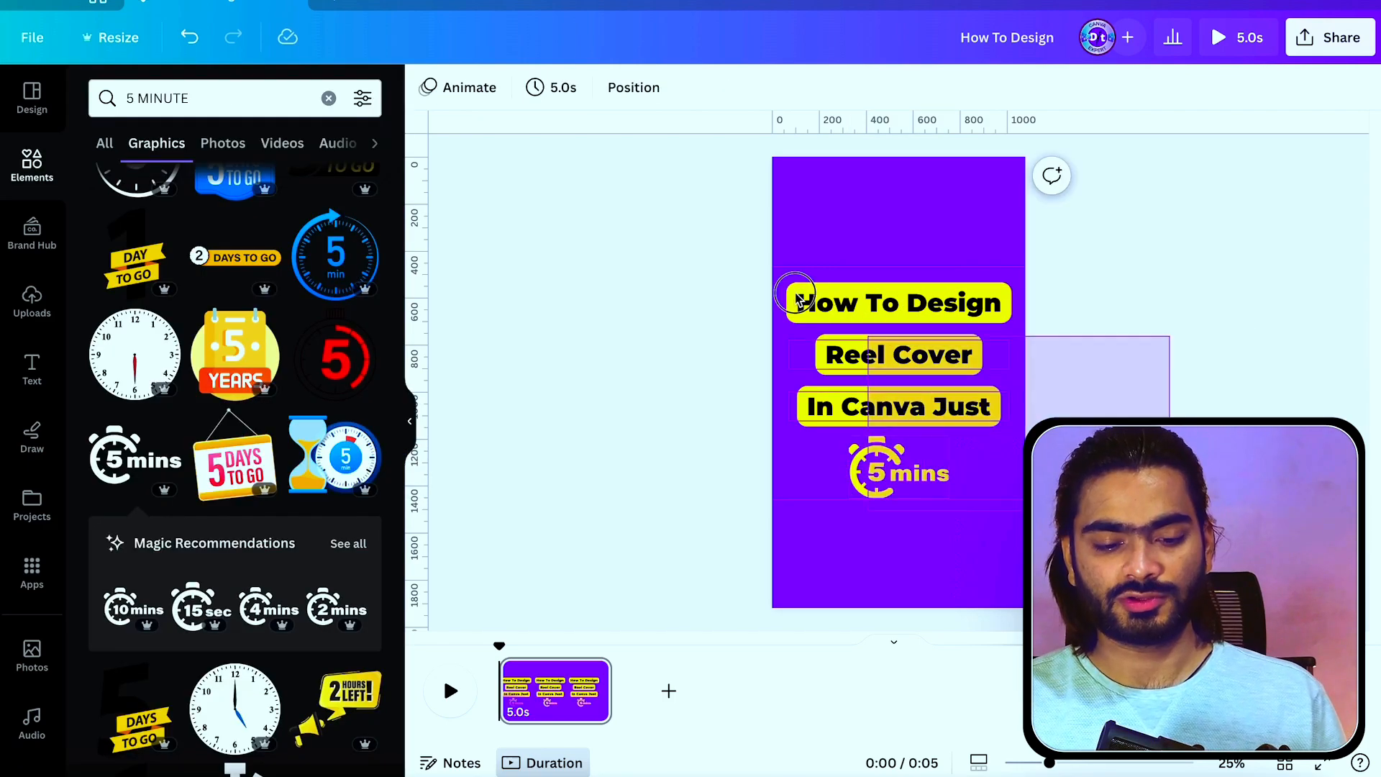
pyautogui.click(896, 302)
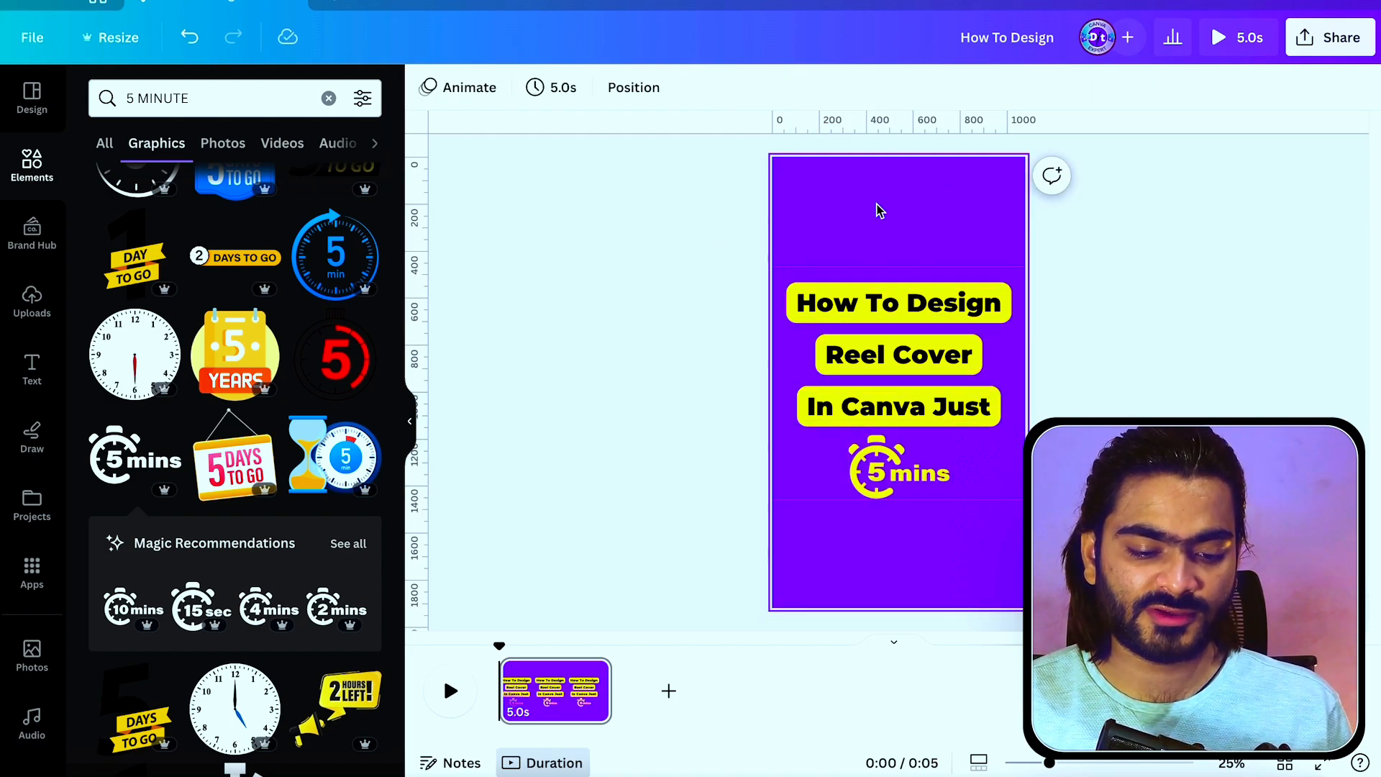
# - Search Elements for 'doodle' and browse squiggle graphics for the top corners
pyautogui.click(898, 354)
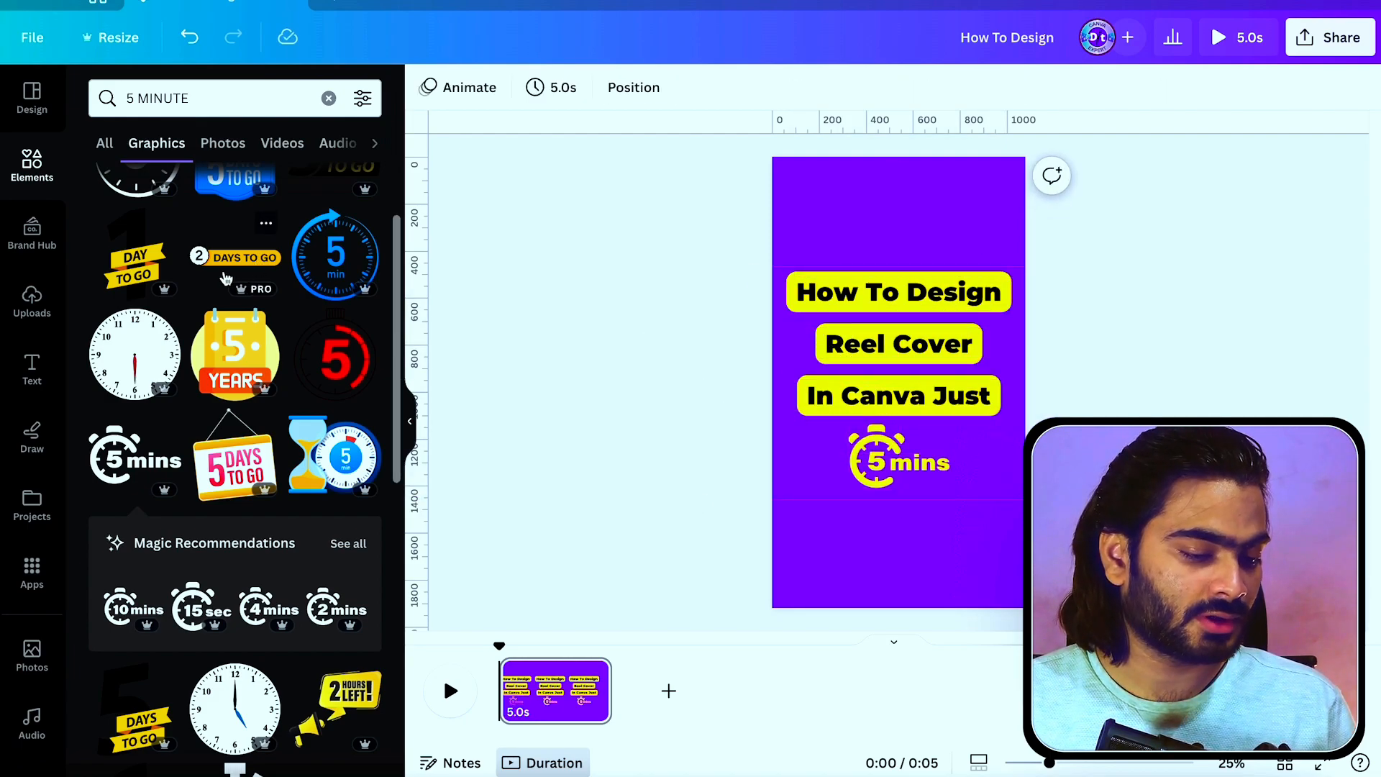
pyautogui.click(203, 98)
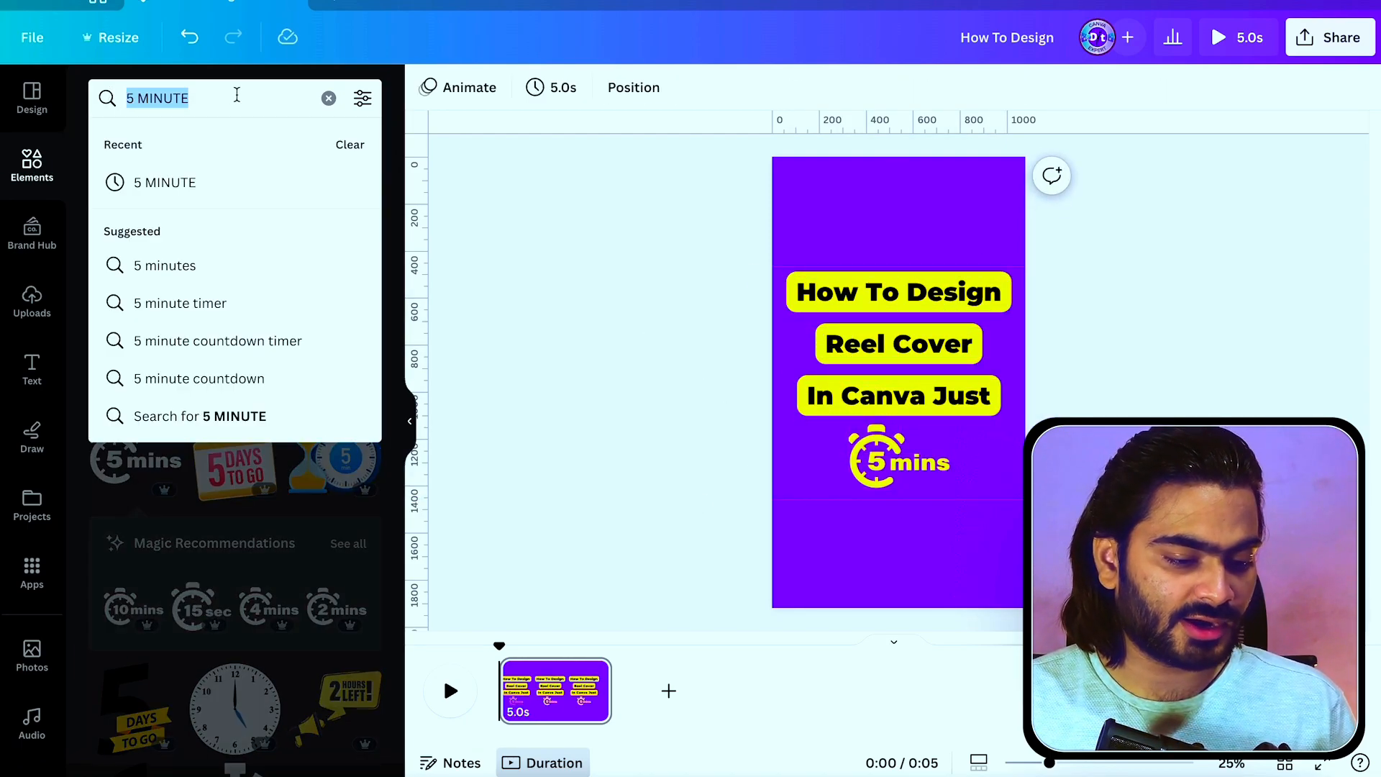
pyautogui.write('doodle')
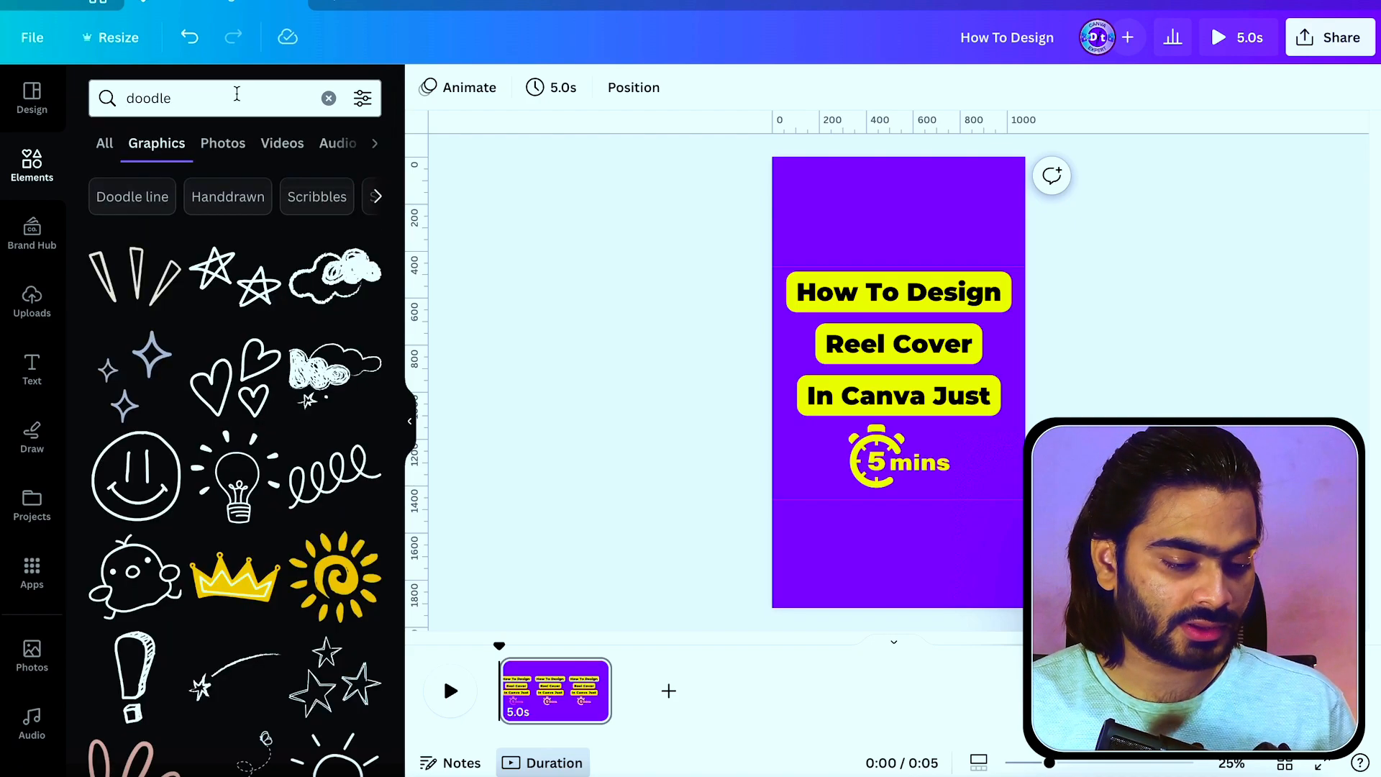
pyautogui.scroll(-3)
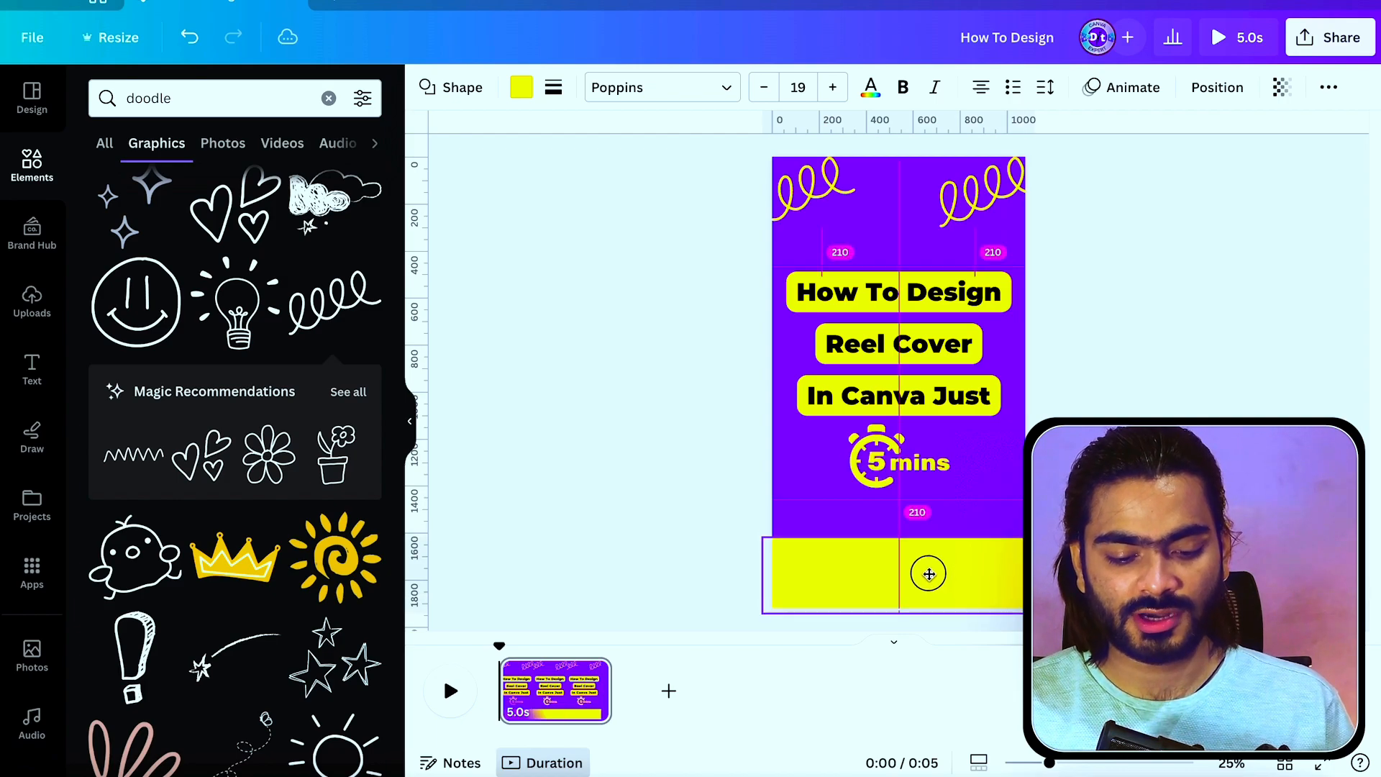
# - Add a follow-line text box in the yellow footer, then add a second page for the next cover
pyautogui.click(643, 501)
pyautogui.write('Follow - @designtalk')
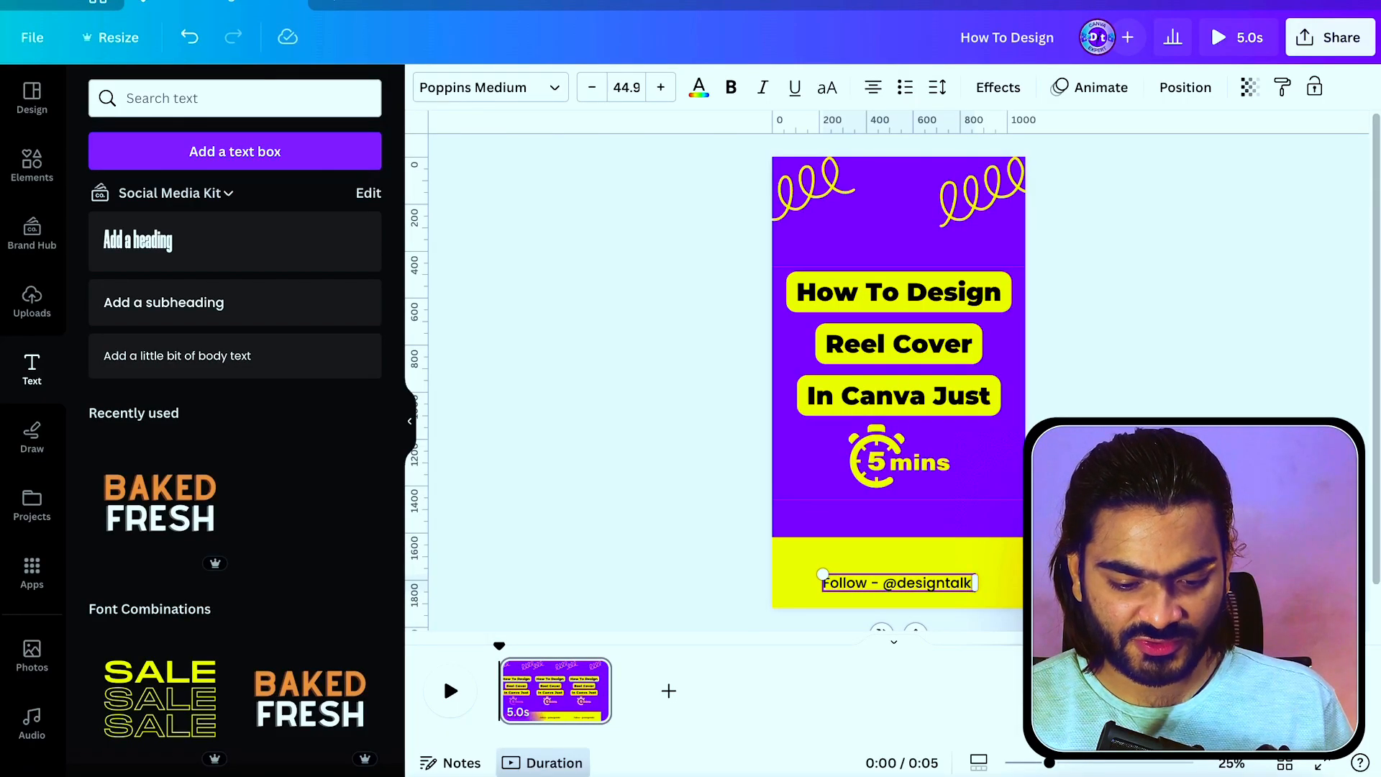
pyautogui.click(897, 583)
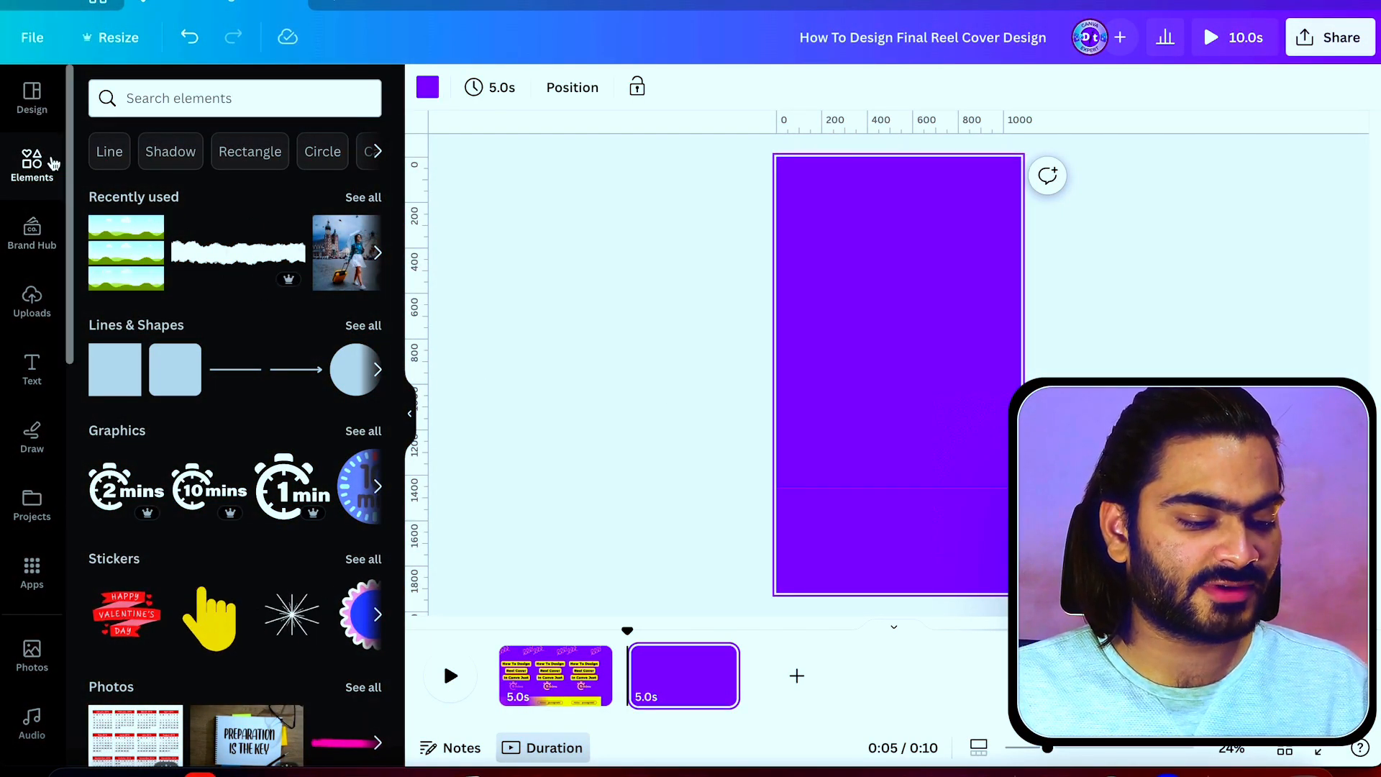
# - Insert a three-row photo grid, check its spacing, then search Elements for 'travel'
pyautogui.scroll(-3)
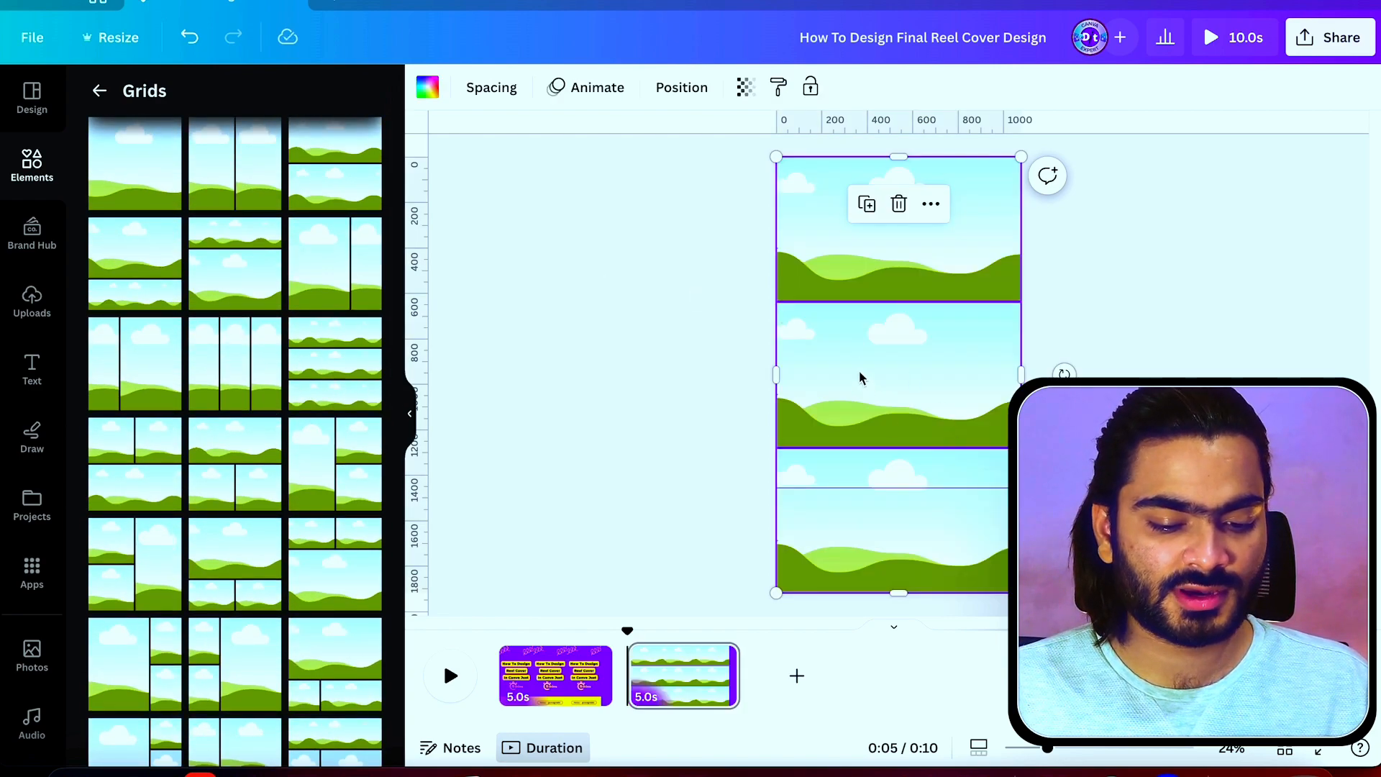
pyautogui.click(490, 88)
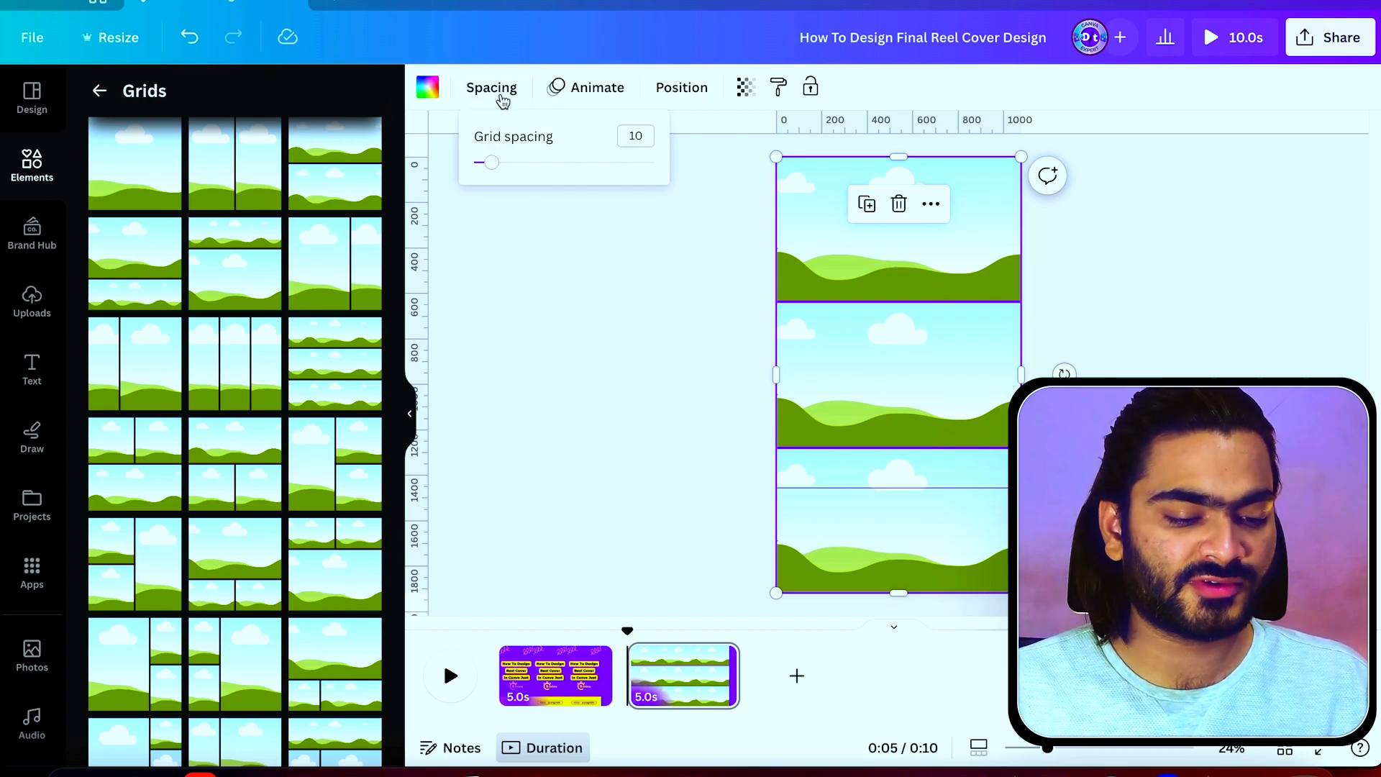
pyautogui.click(564, 347)
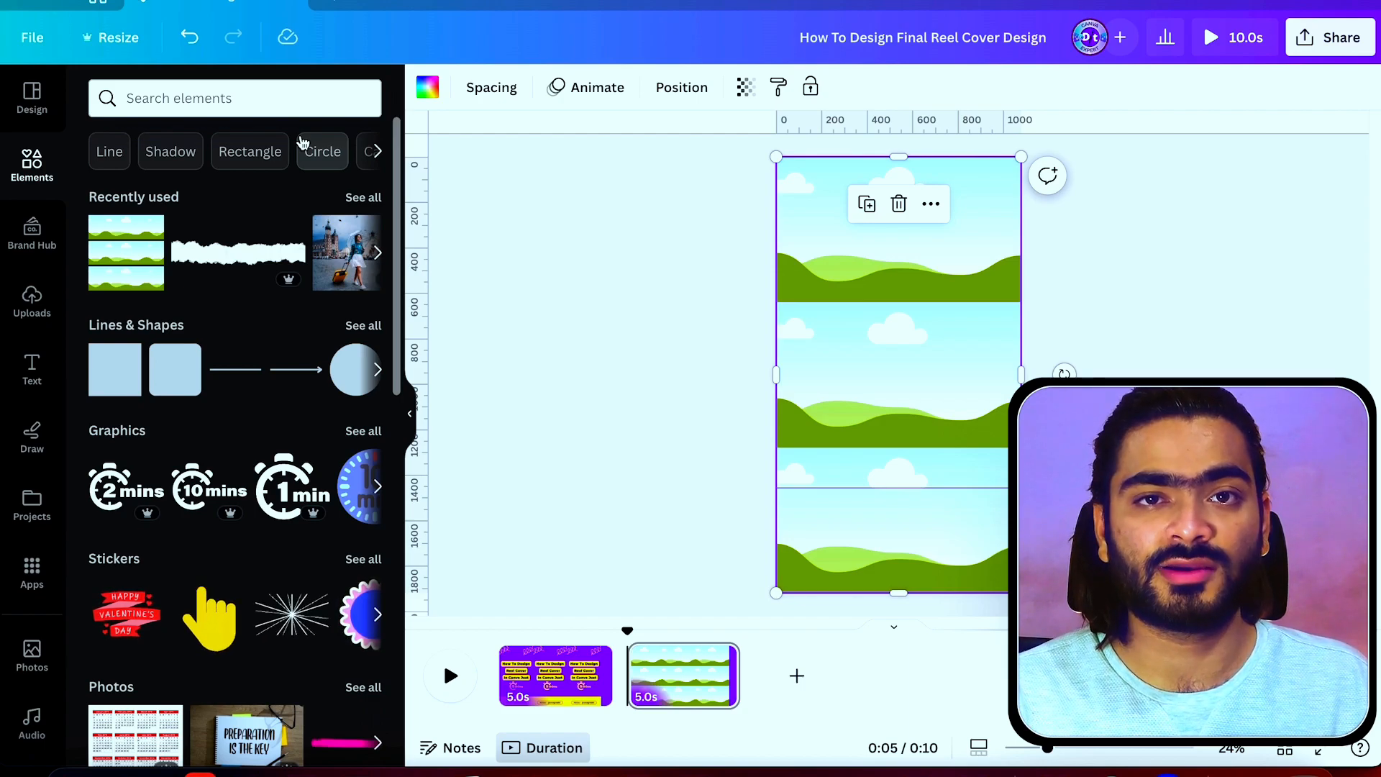
pyautogui.moveTo(321, 151)
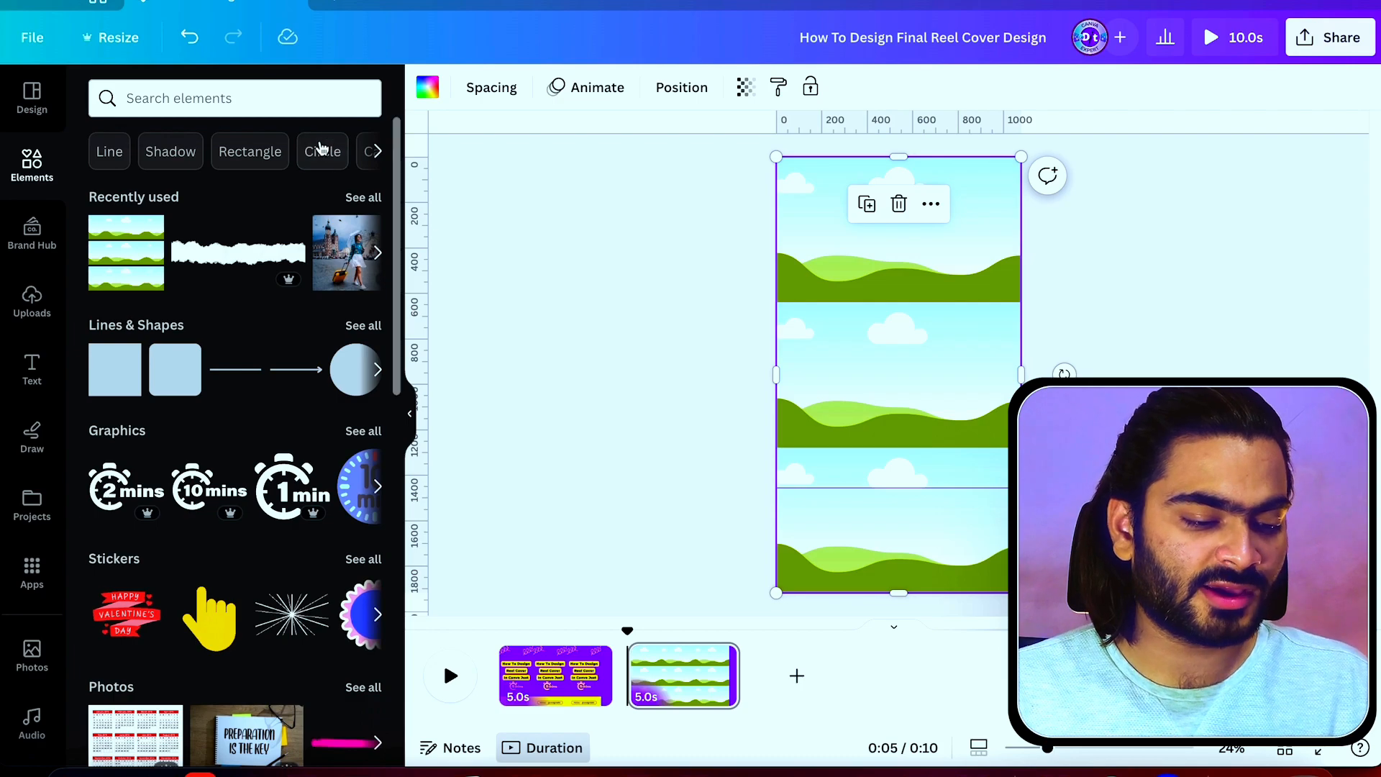
pyautogui.write('travel')
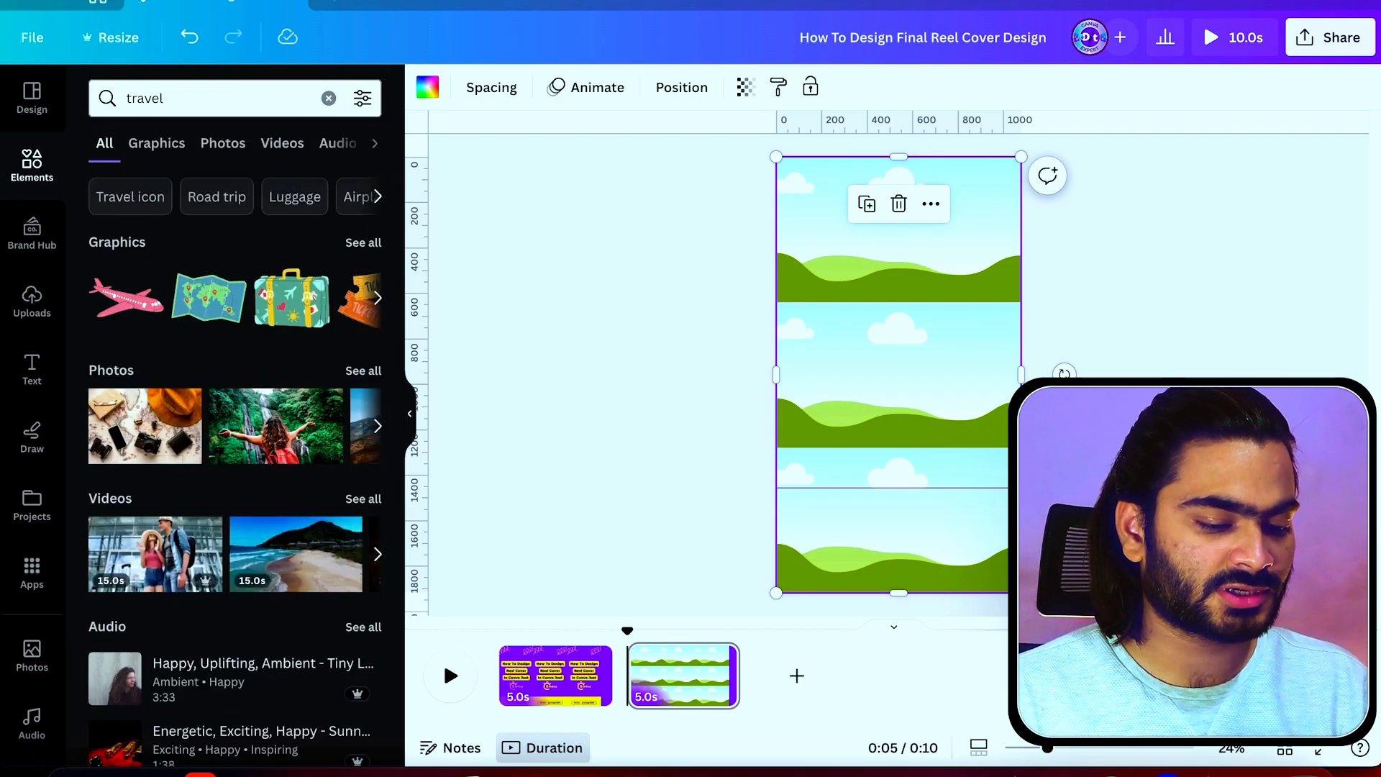
# - Fill the three grid cells with waterfall, snowy mountain and lake travel photos
pyautogui.click(223, 143)
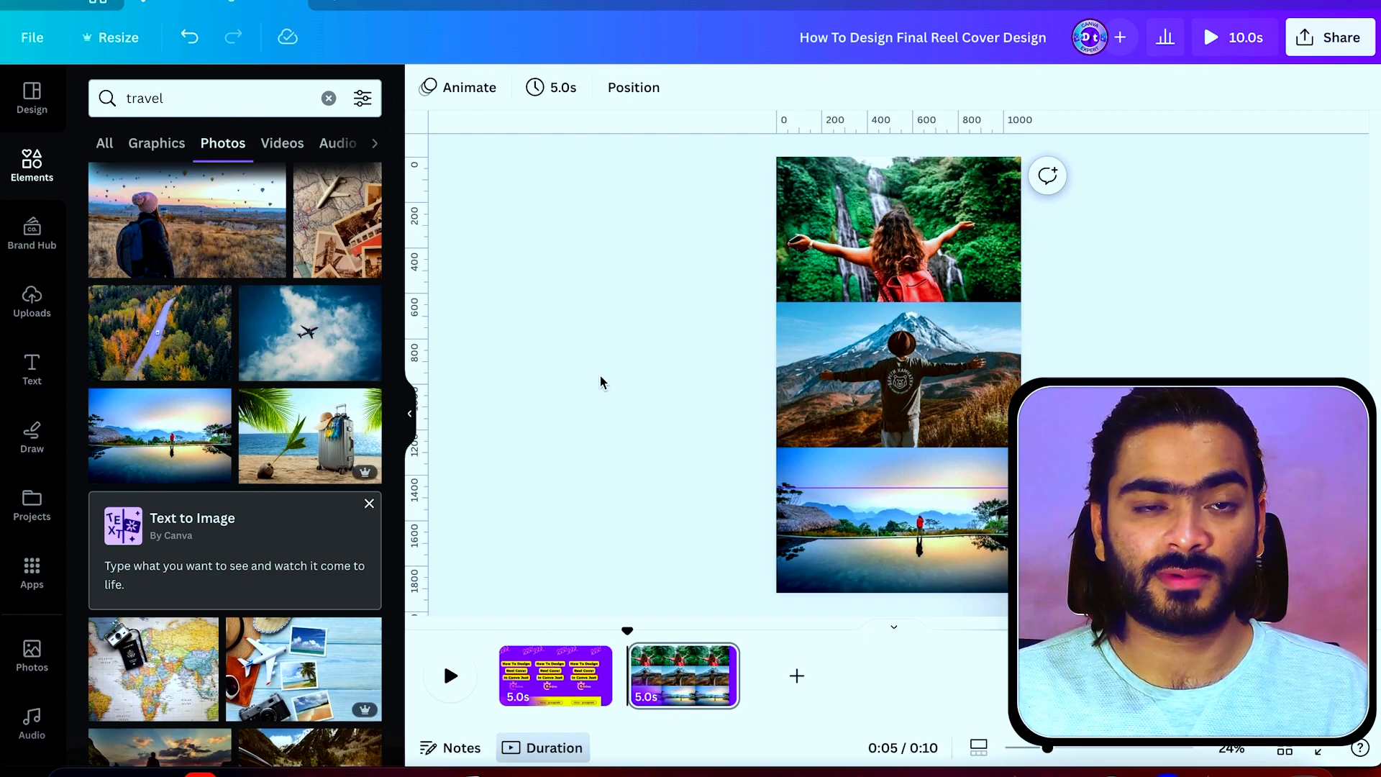
pyautogui.write('t')
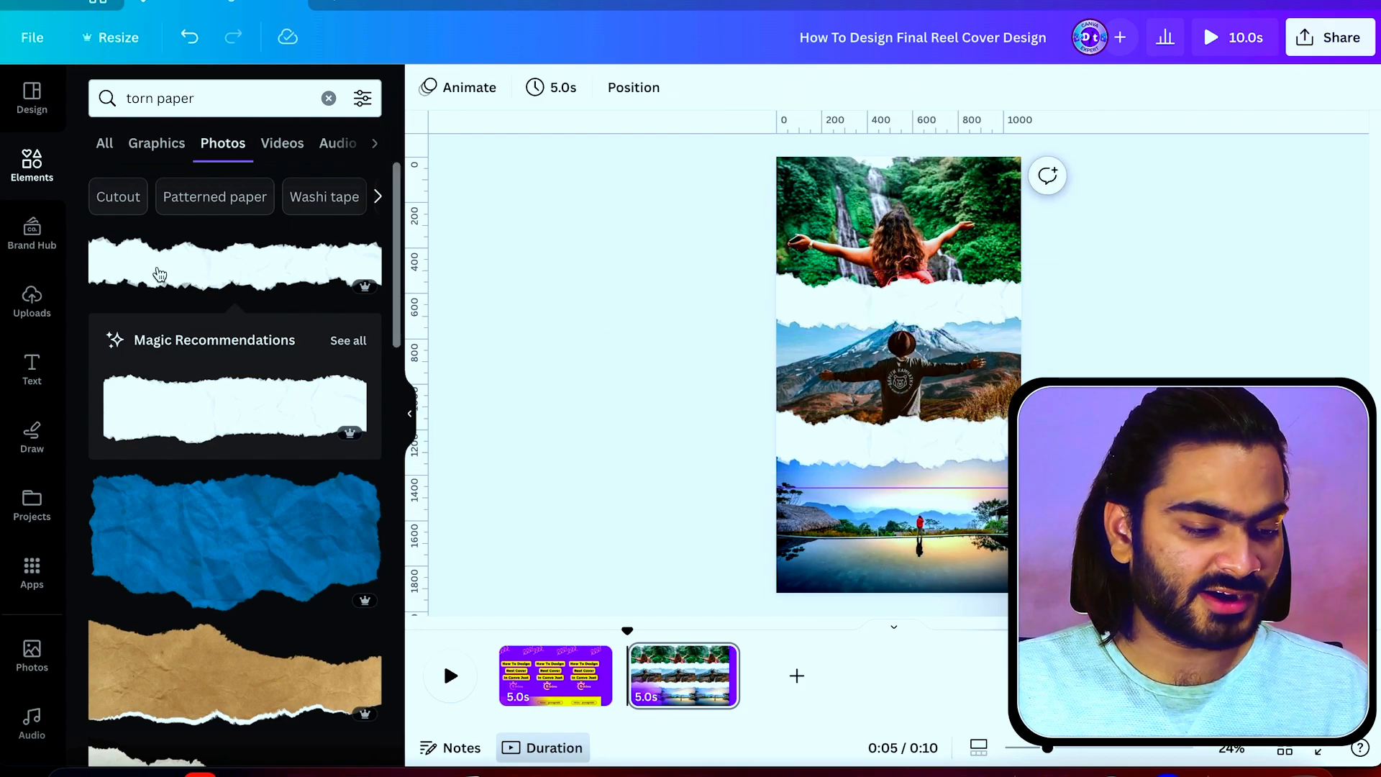
# - Add another white torn-paper strip over the seams between the photos
pyautogui.click(32, 368)
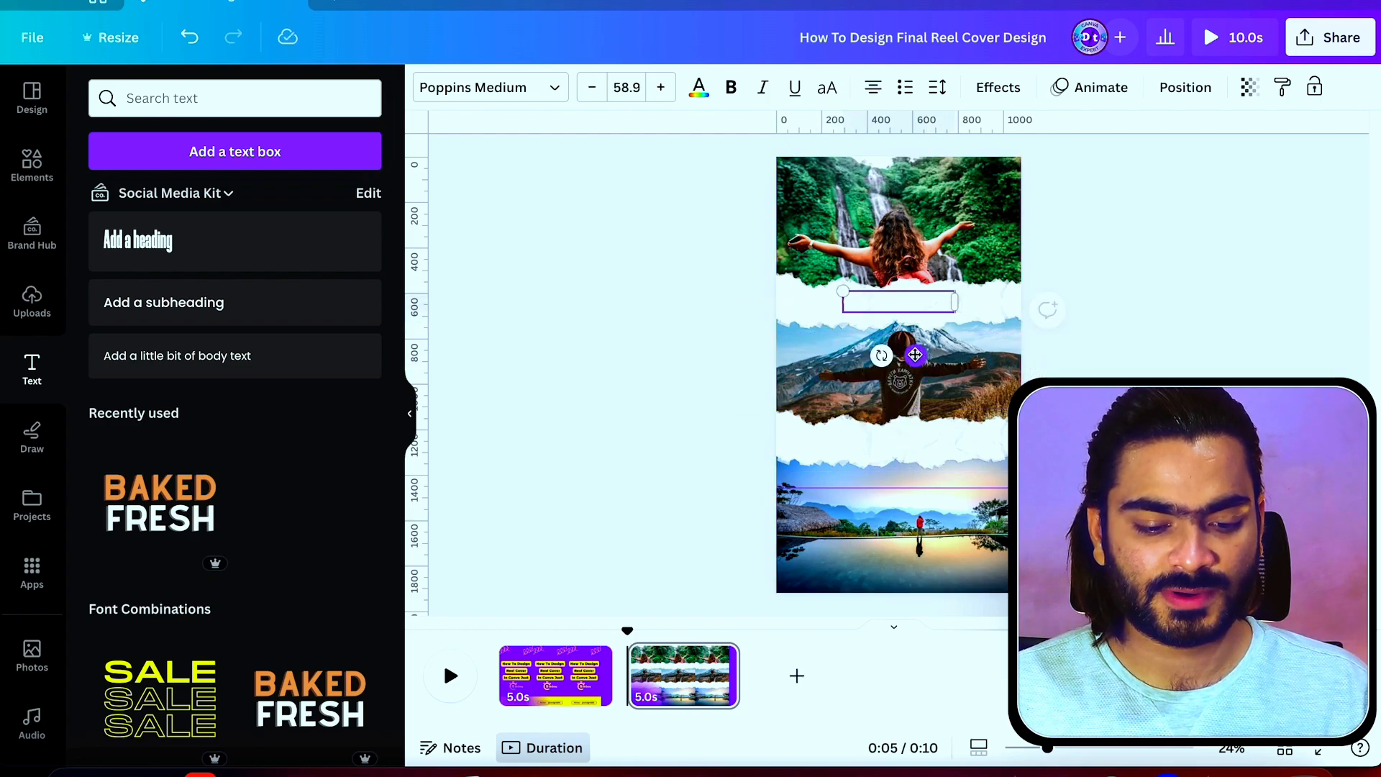
pyautogui.moveTo(697, 88)
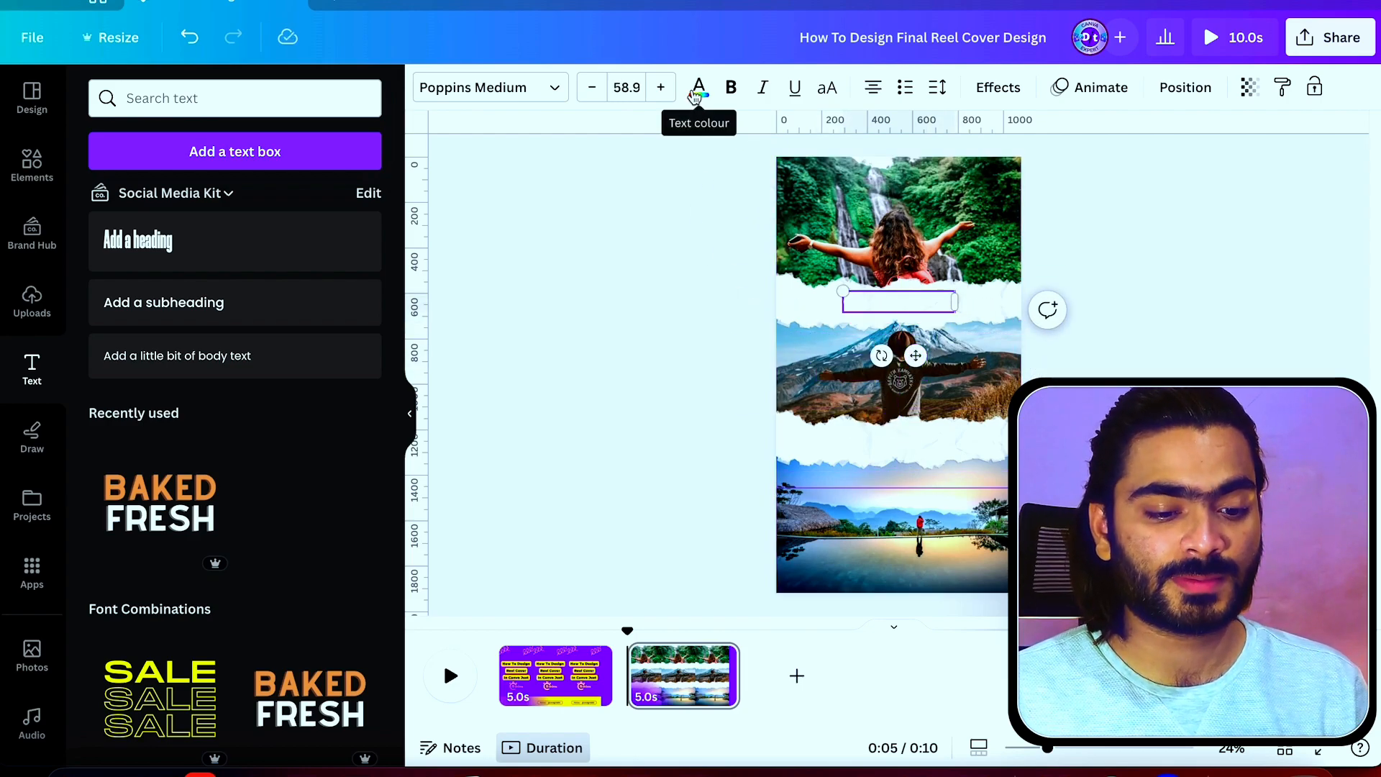
# - Write 'Green World' in a dark colour and set it in Bukhari Script font
pyautogui.click(699, 88)
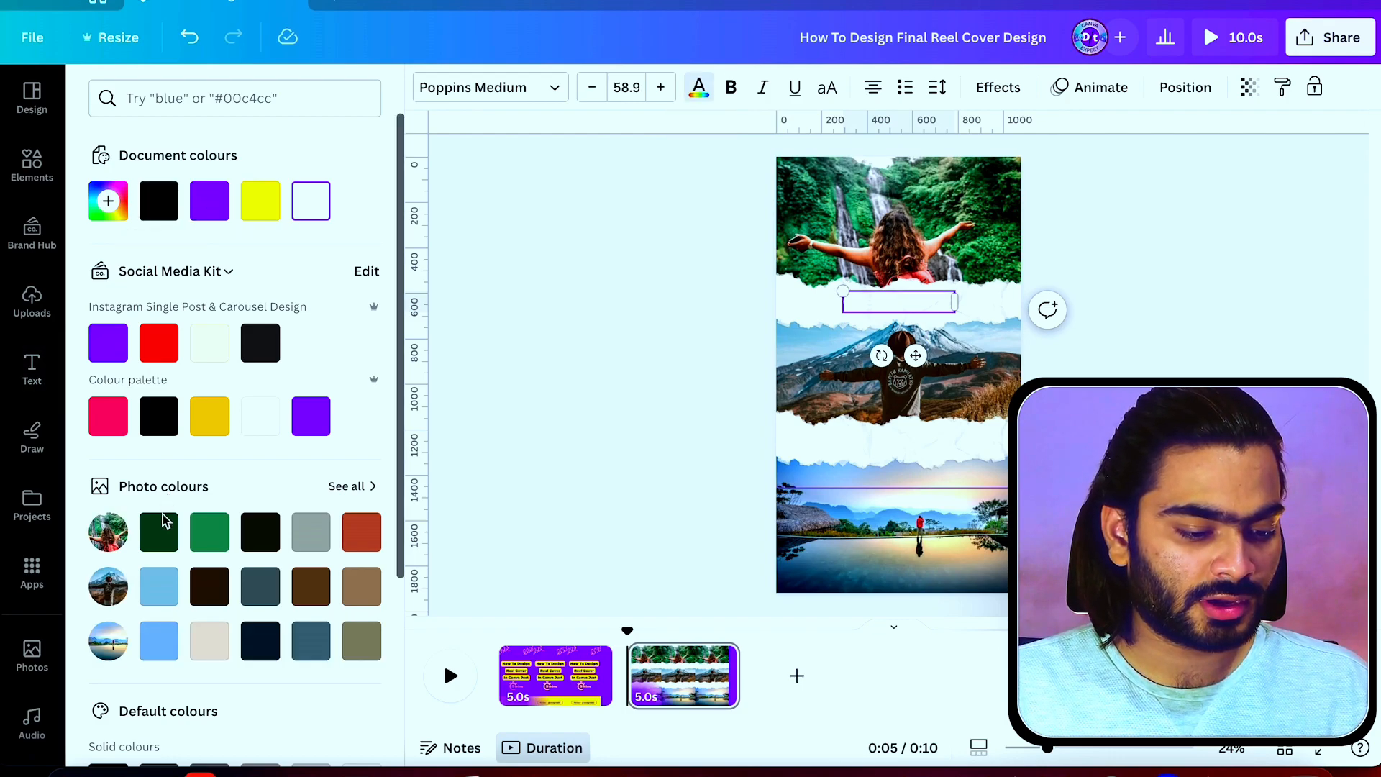
pyautogui.click(31, 370)
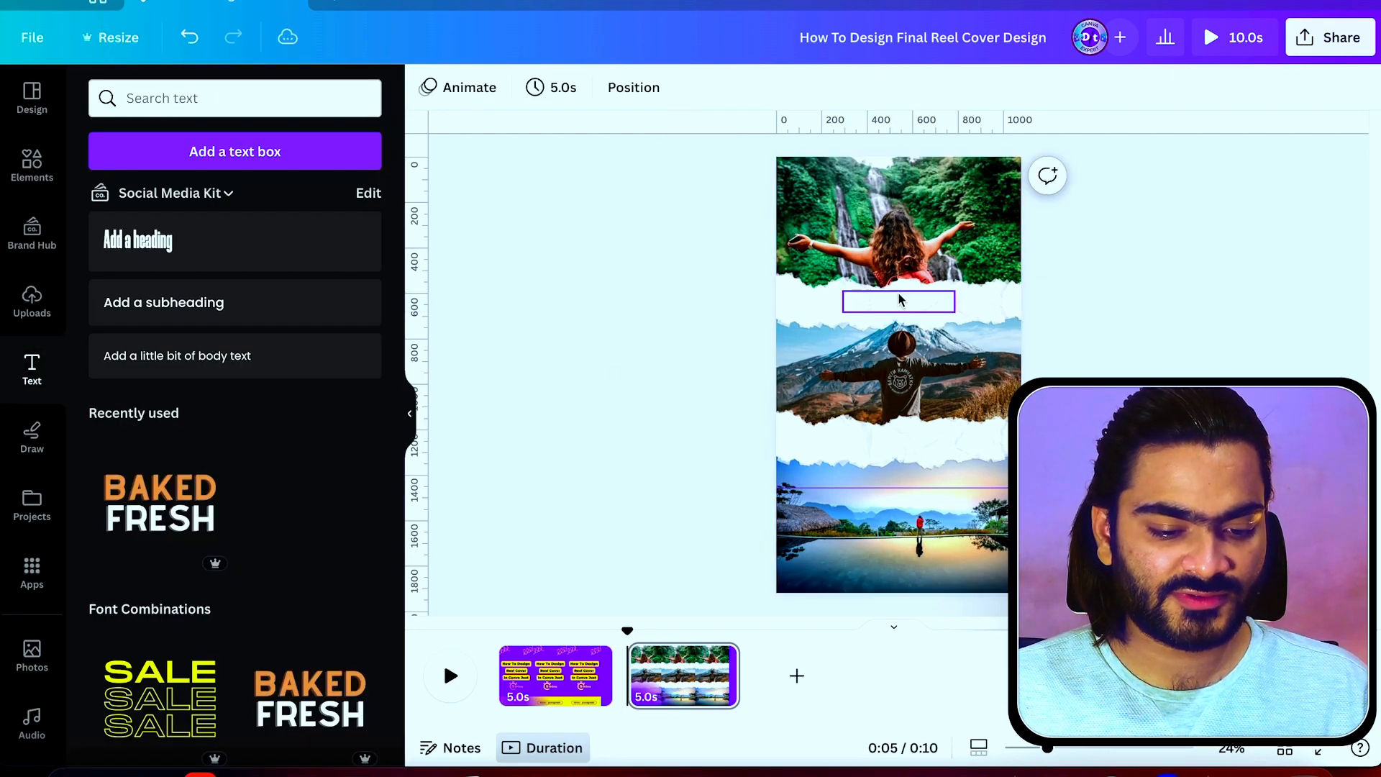
pyautogui.write('Green World')
pyautogui.write('script')
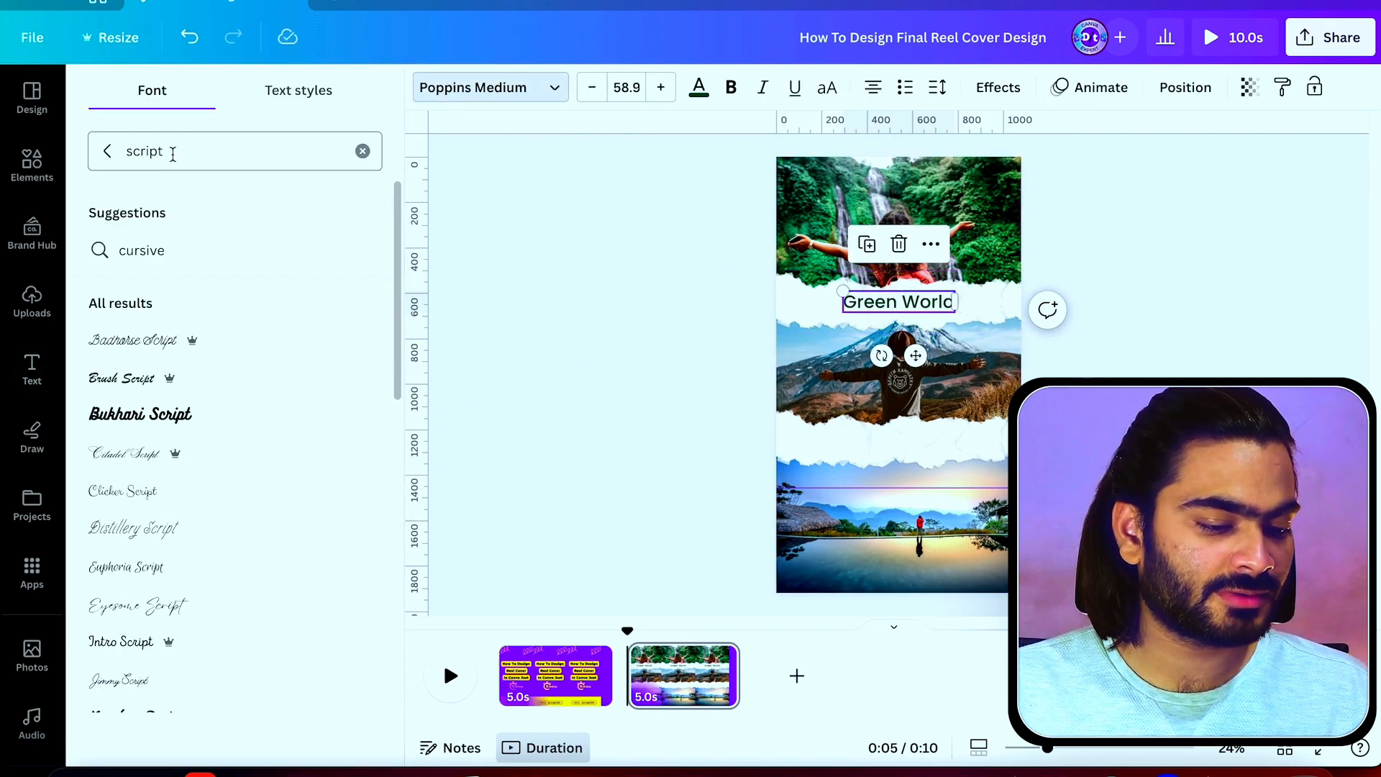
pyautogui.click(140, 414)
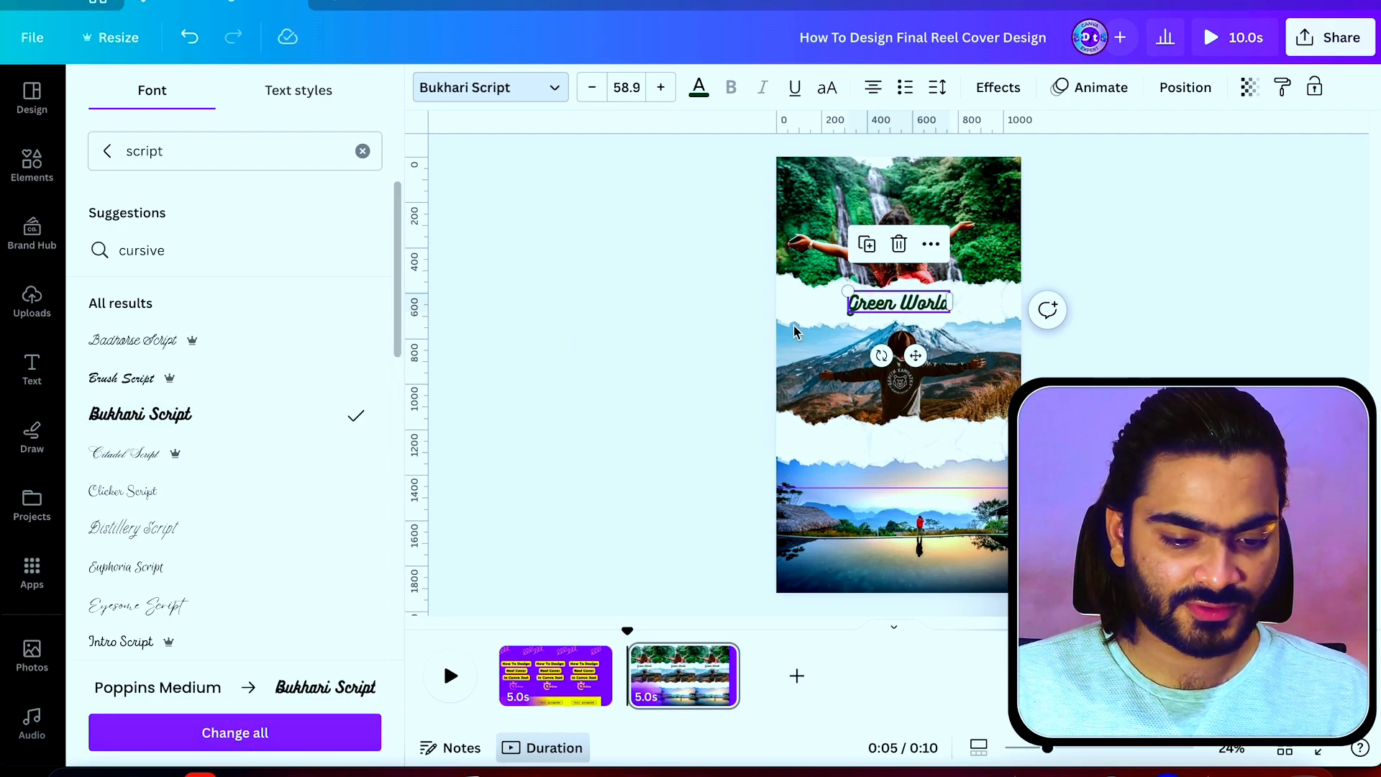